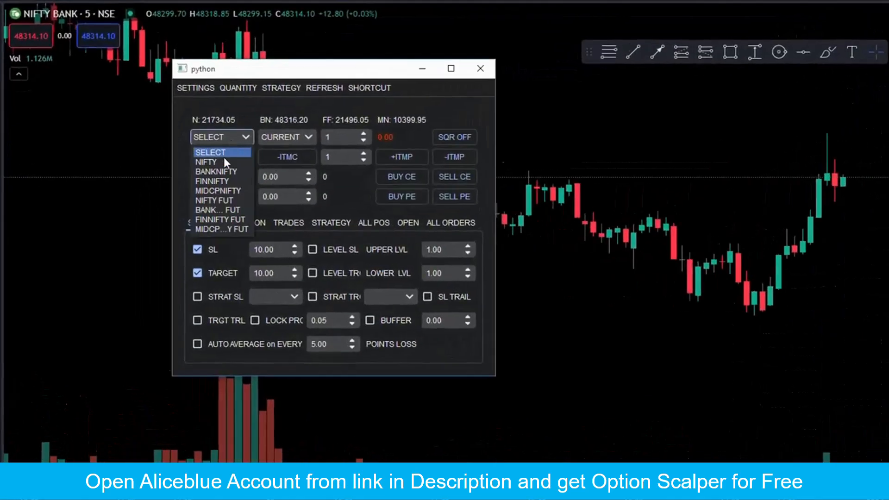
Step: Choose BANKNIFTY, review the 48300 call paper position, dismiss its exit order, then exit the position
click(214, 171)
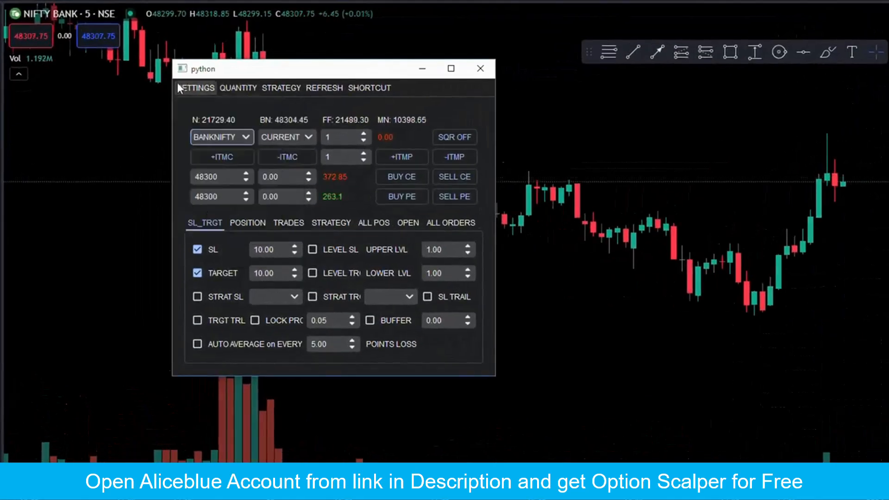
click(247, 223)
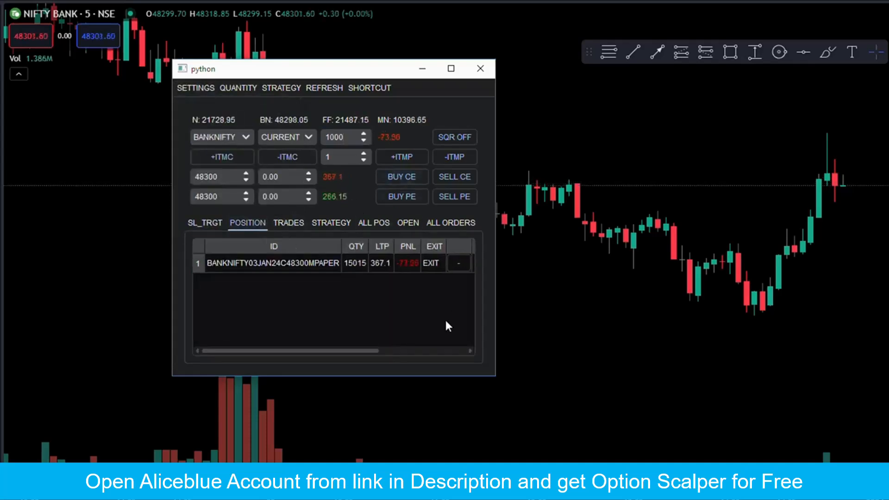
click(432, 262)
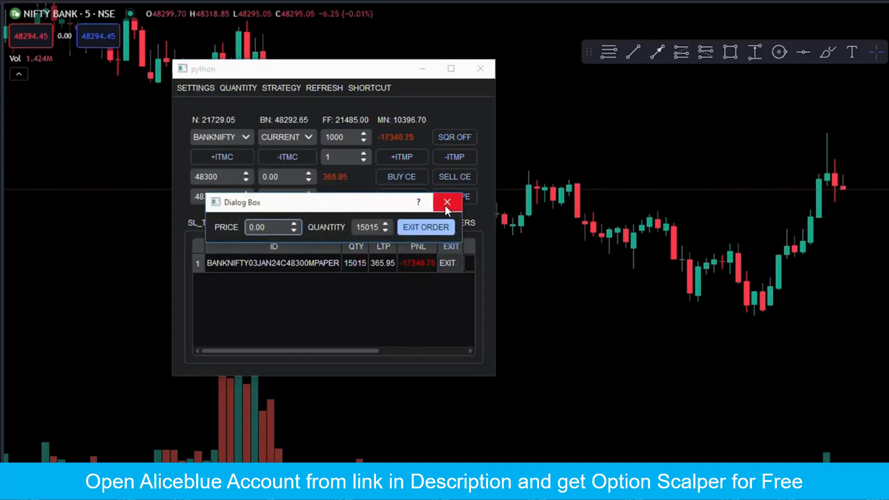
click(446, 202)
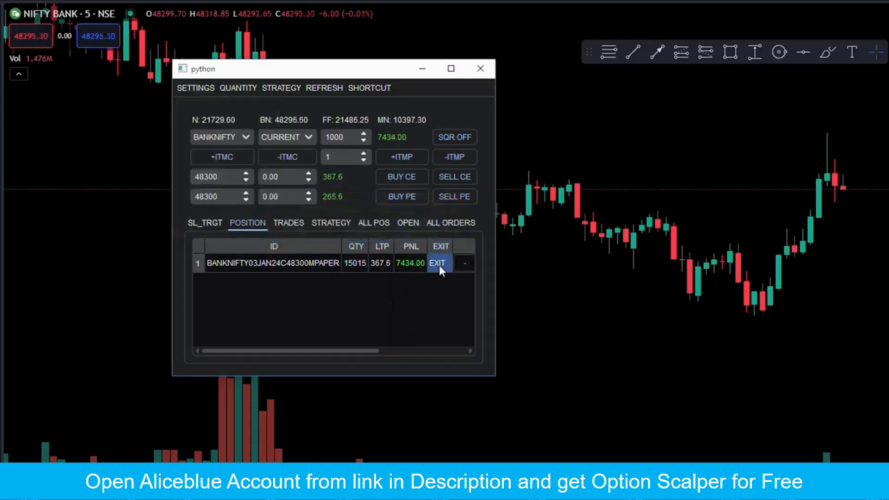
click(204, 222)
text(d)
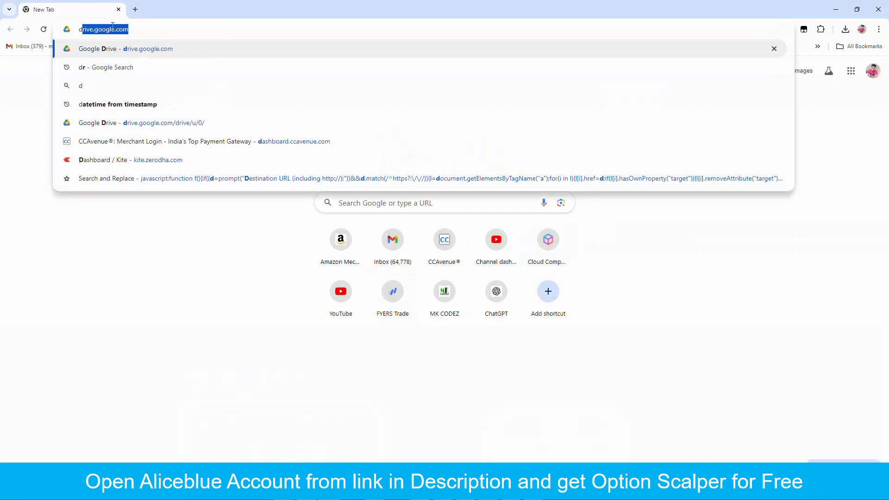
Step: Search 'download python', reach the Python.org downloads page and show recent downloads
key(Return)
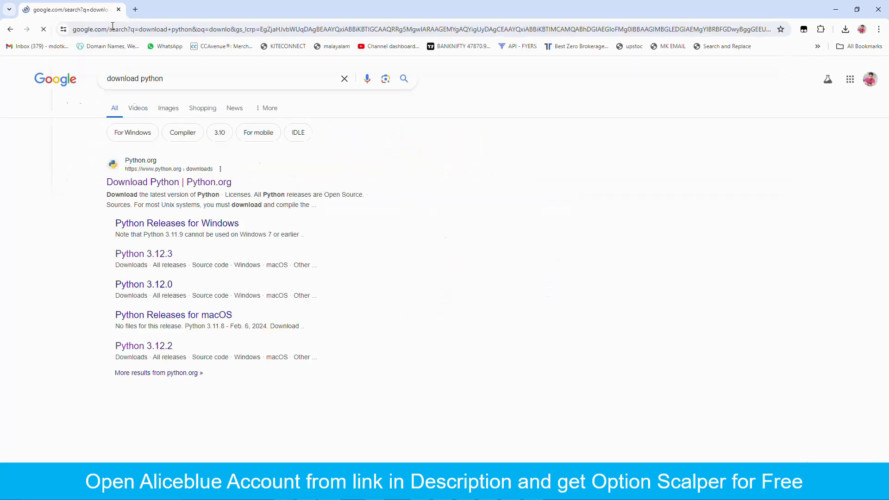
click(168, 183)
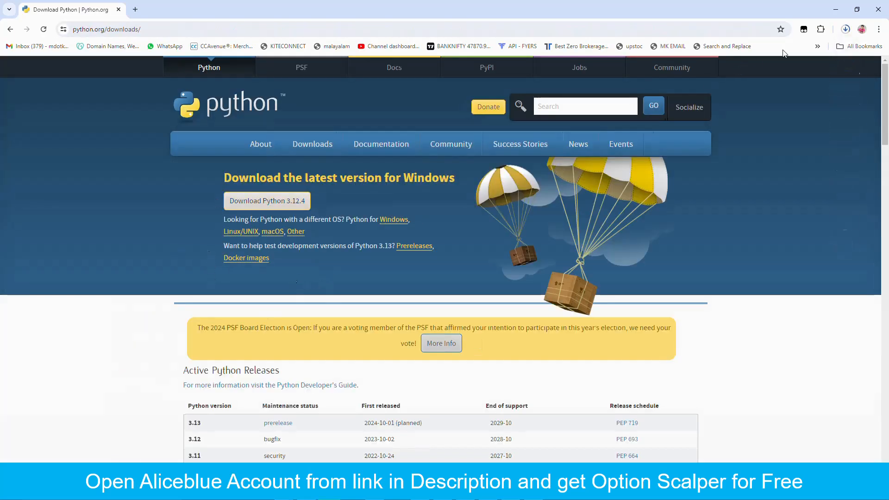
click(844, 28)
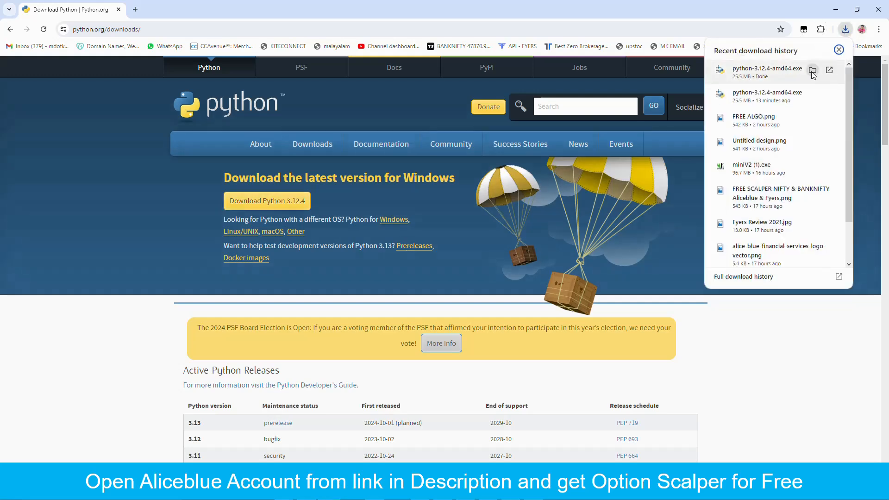
Step: Launch python-3.12.4-amd64 from its folder, then cancel the upgrade setup and confirm
click(813, 70)
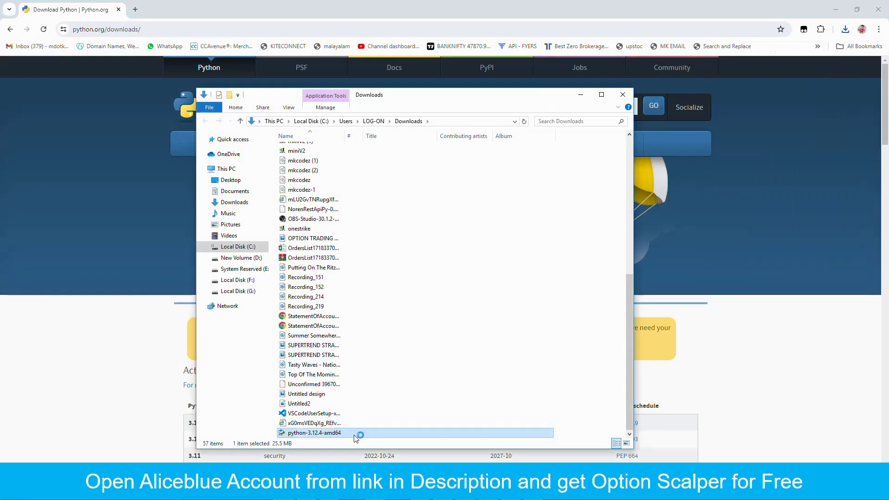
double_click(314, 433)
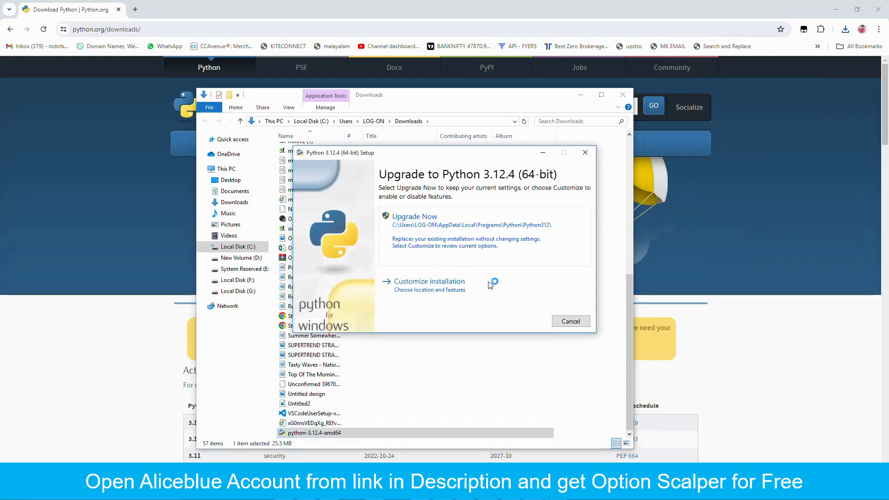
mouse_move(484, 236)
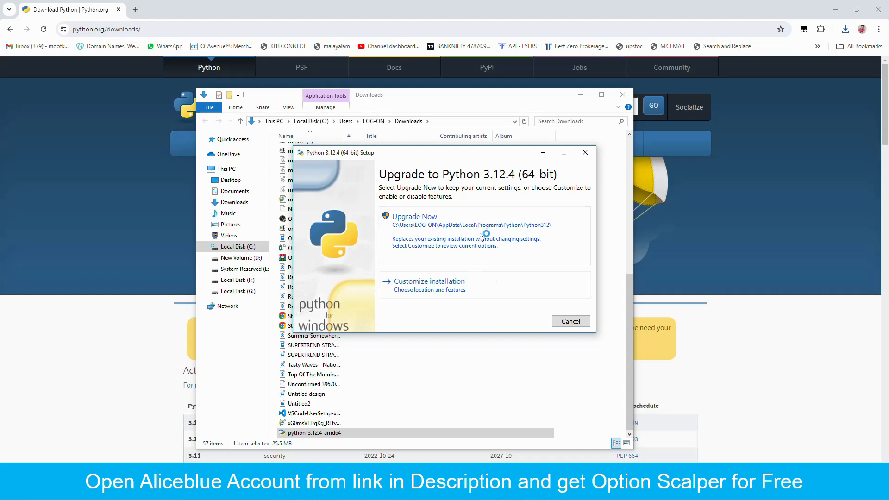
click(570, 322)
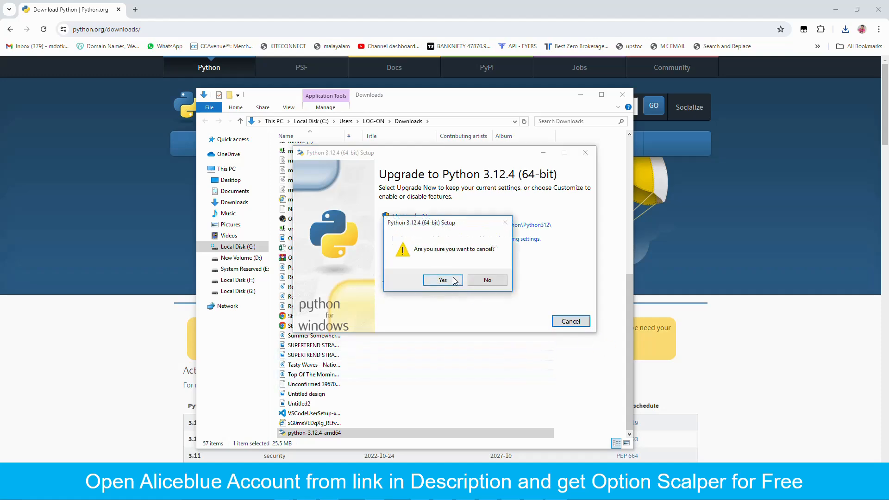
click(443, 279)
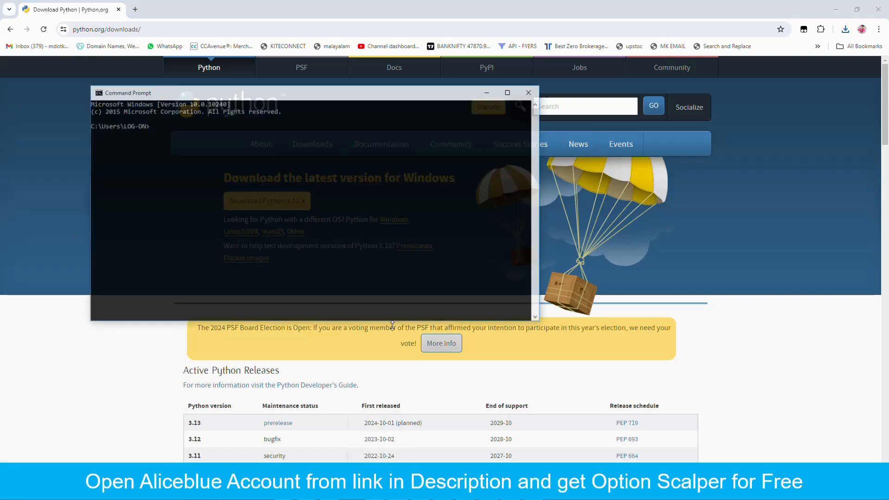
Step: Run python to confirm 3.11.5 is installed, then leave the interpreter with Ctrl+Z
text(pytho)
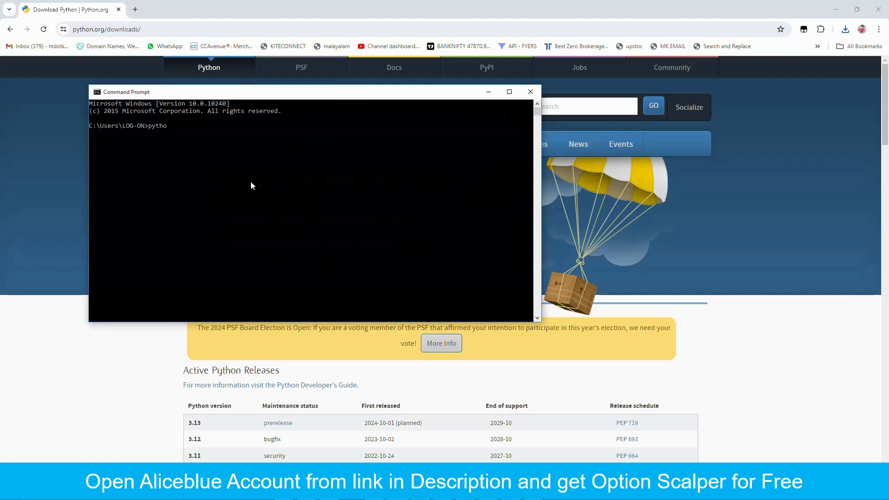
key(Return)
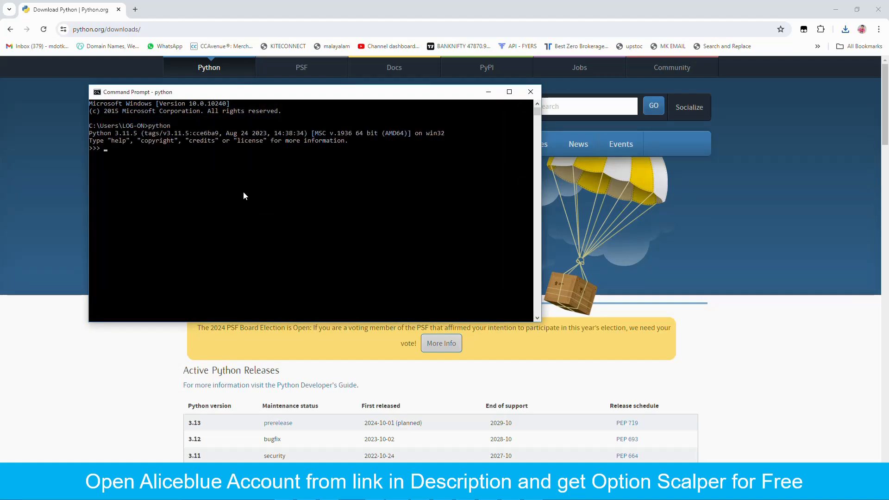
mouse_move(317, 208)
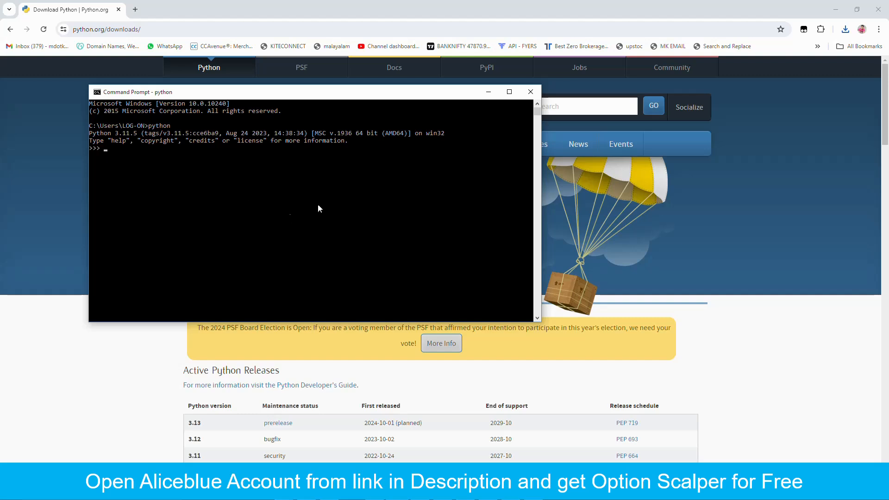
key(ctrl+z)
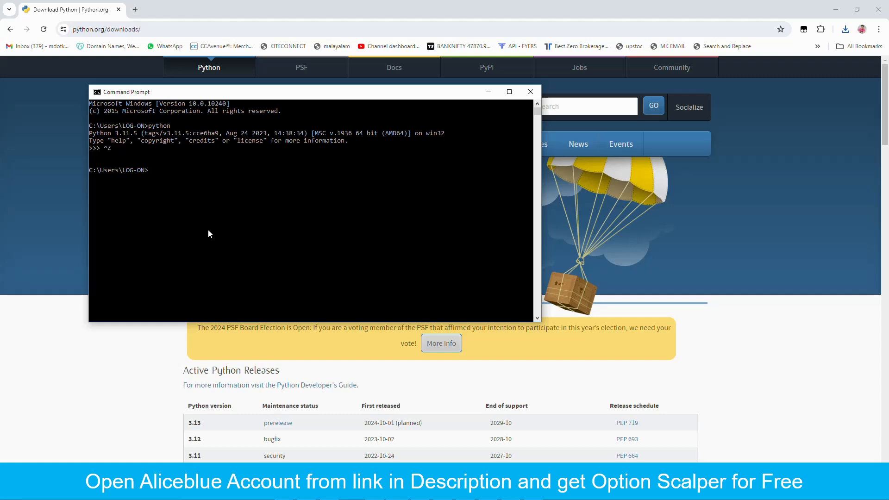
Step: Run pip install virtualenv, reported as already satisfied
text(pip install)
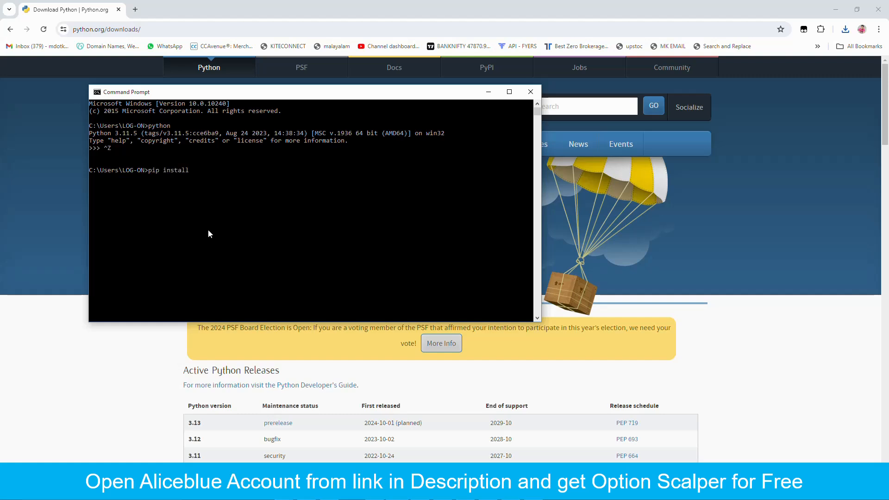
text(virtualenv)
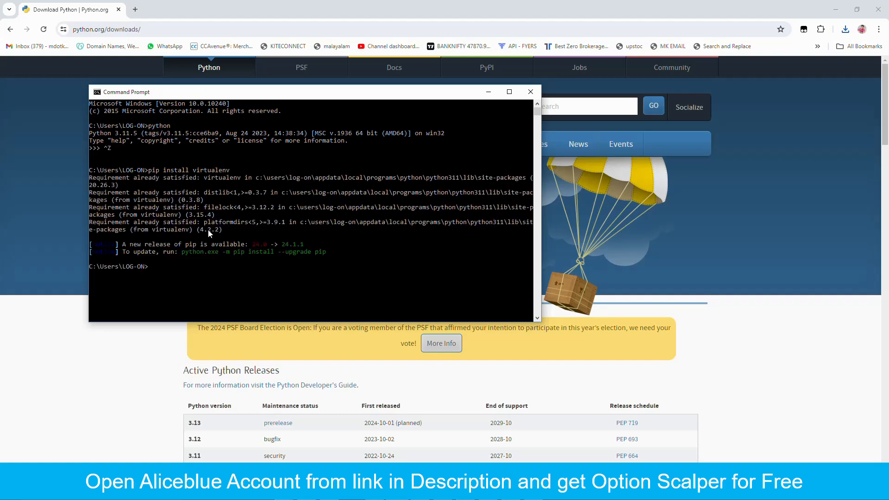
mouse_move(285, 432)
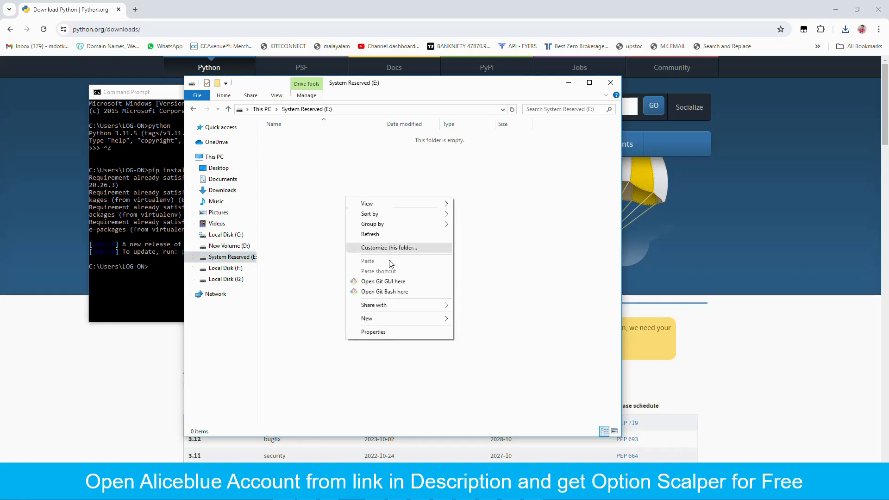
Step: Create a new folder named aliceblue on the E: drive and return to Command Prompt
click(367, 318)
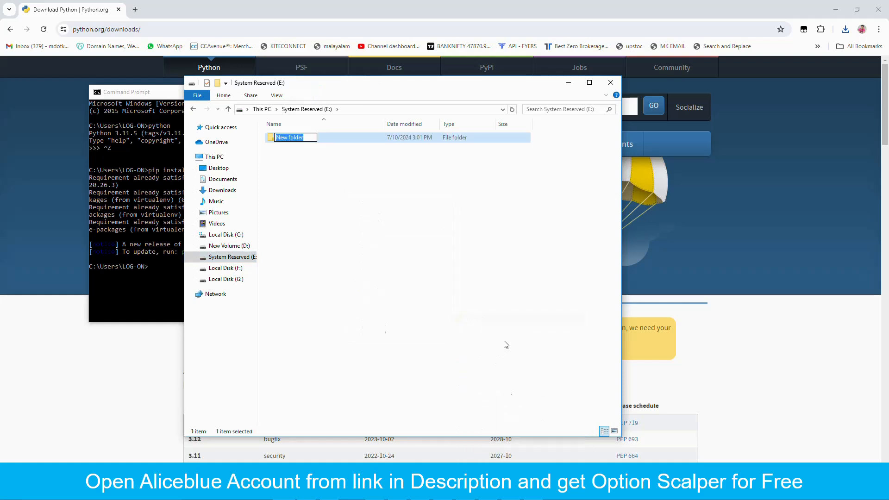
text(aliceblue)
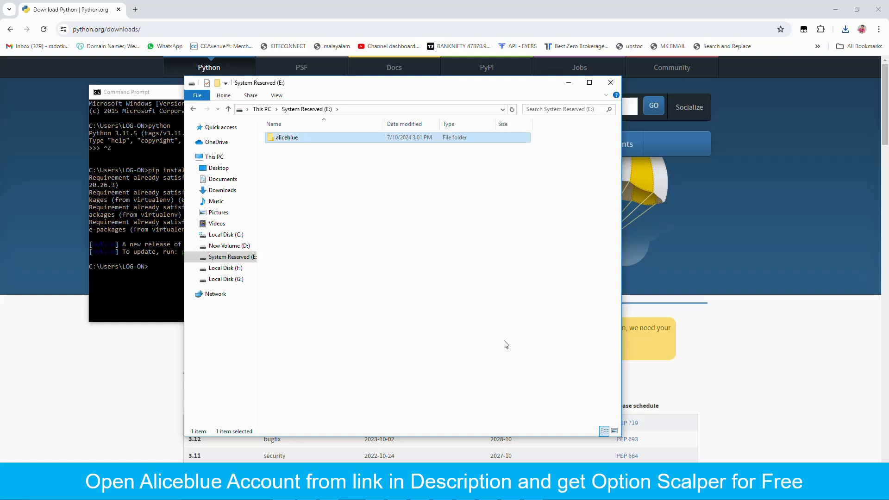
click(136, 91)
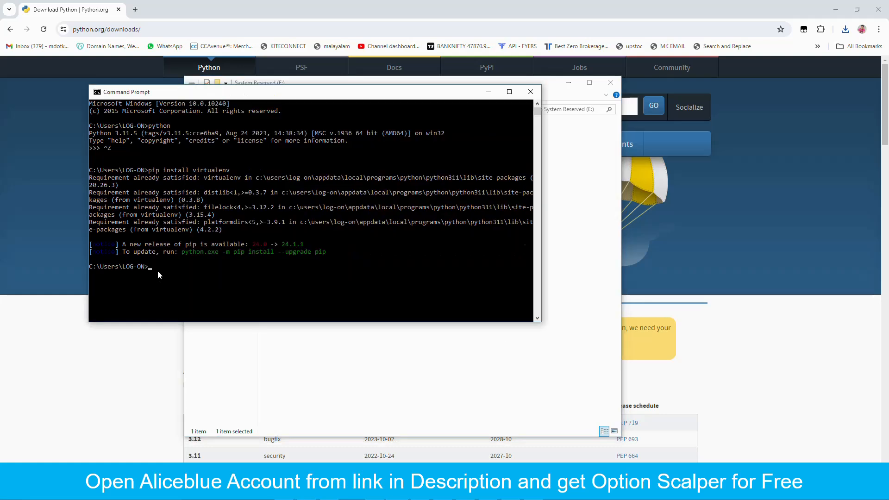
mouse_move(264, 287)
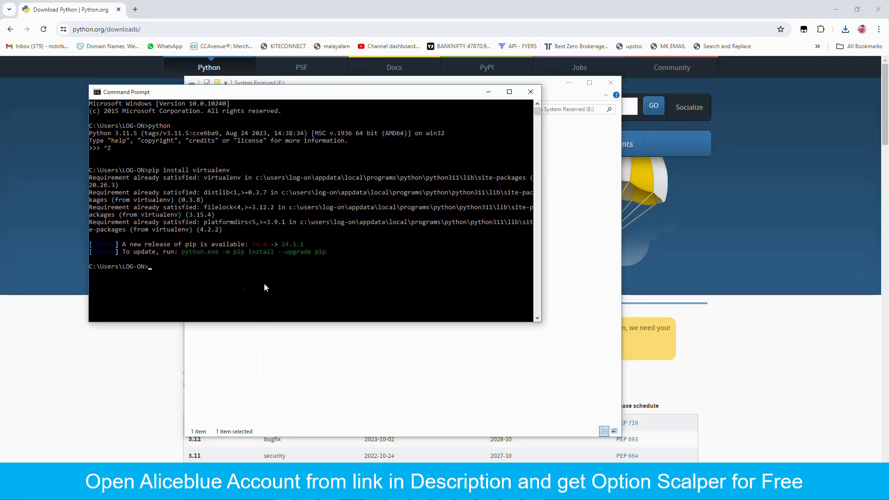
Step: Change directory into E:\aliceblue
text(e:)
text(cd al)
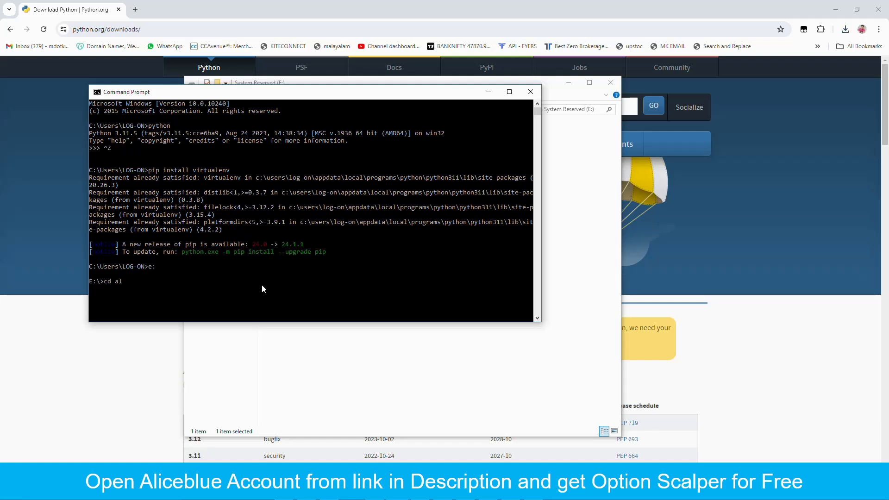
text(iceblu)
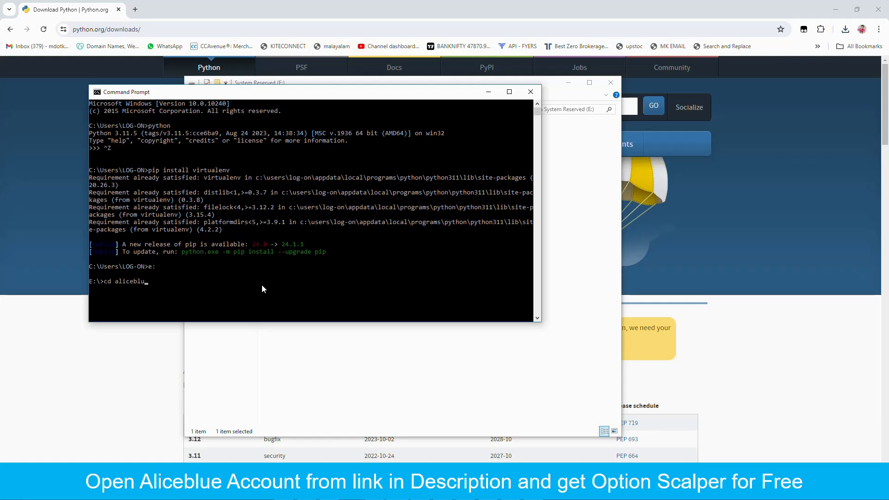
key(Return)
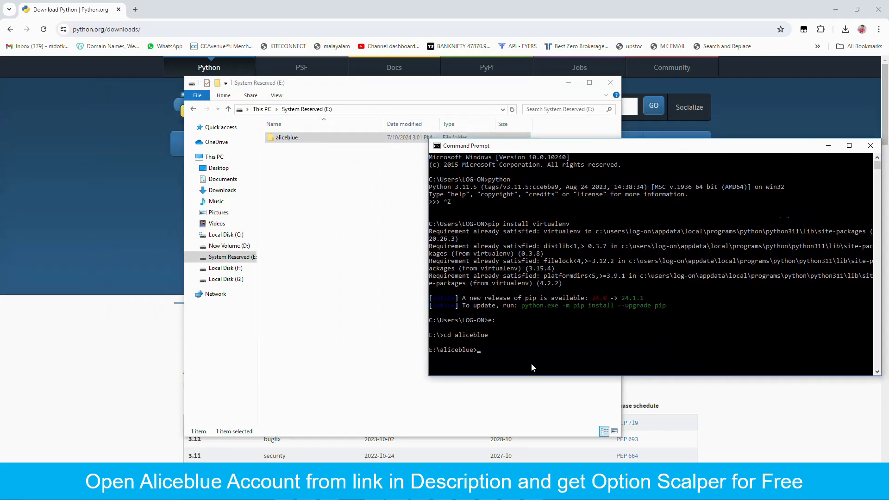
click(533, 365)
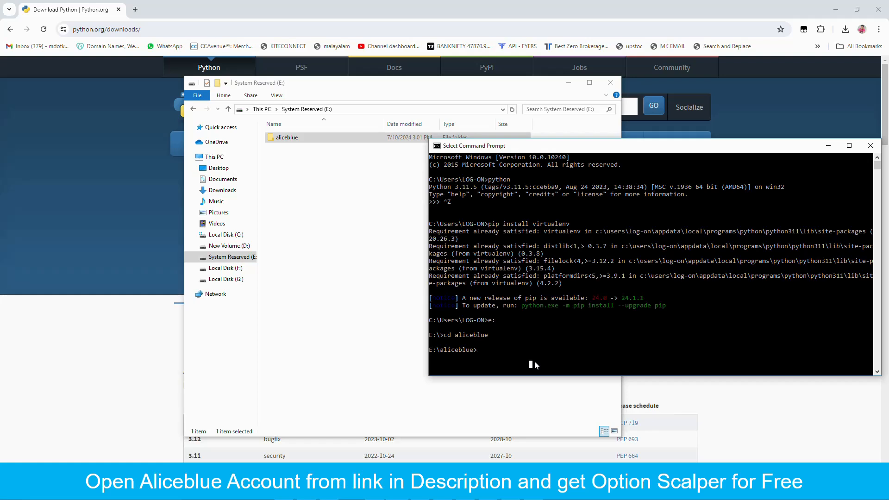
Step: Run python -m venv myenv to create the myenv virtual environment
text(py)
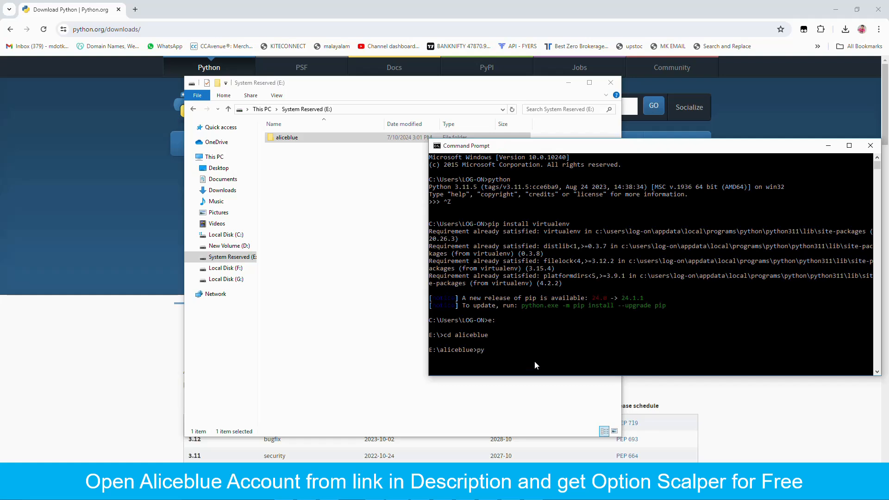
text(thon -m)
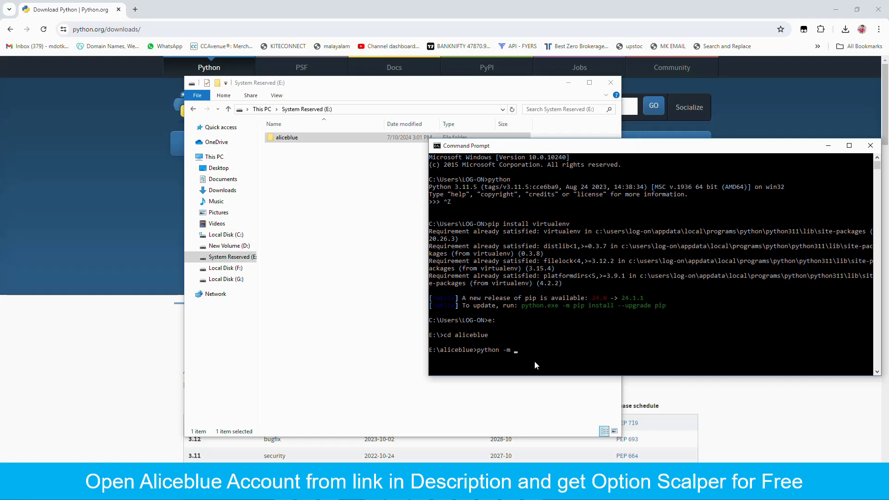
text(venv)
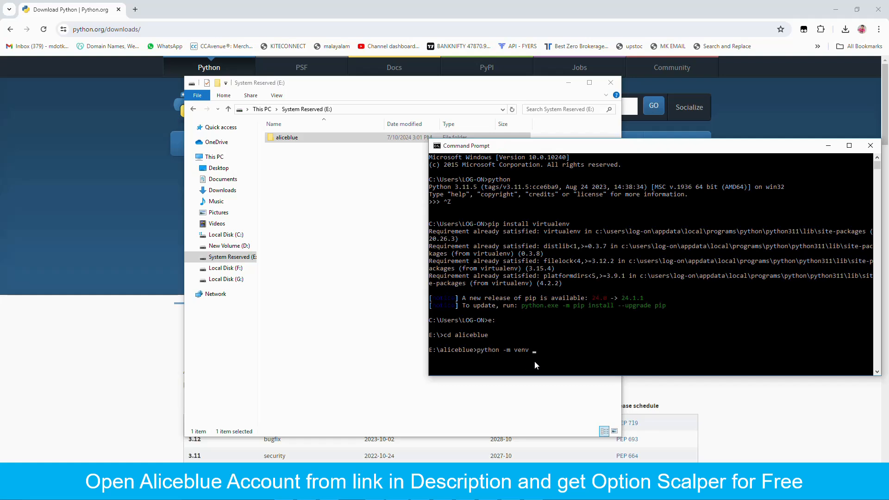
text(myenv)
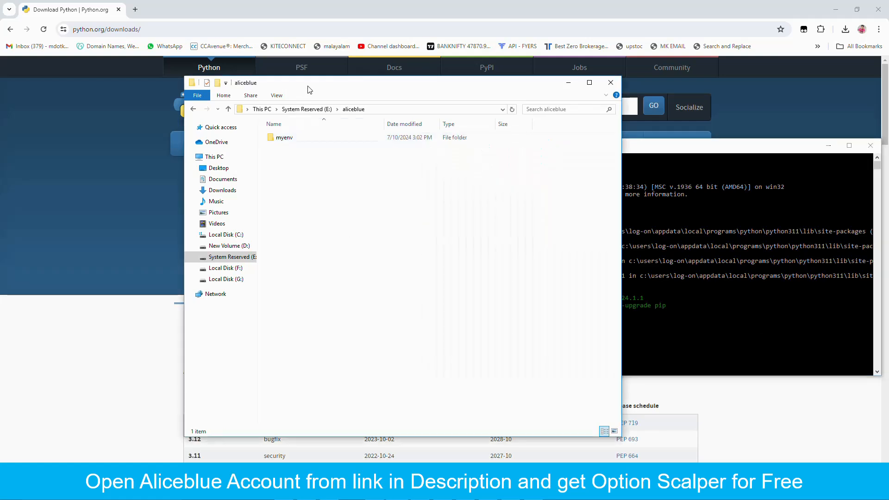
Step: Show the aliceblue folder in File Explorer, now containing the myenv folder
click(611, 83)
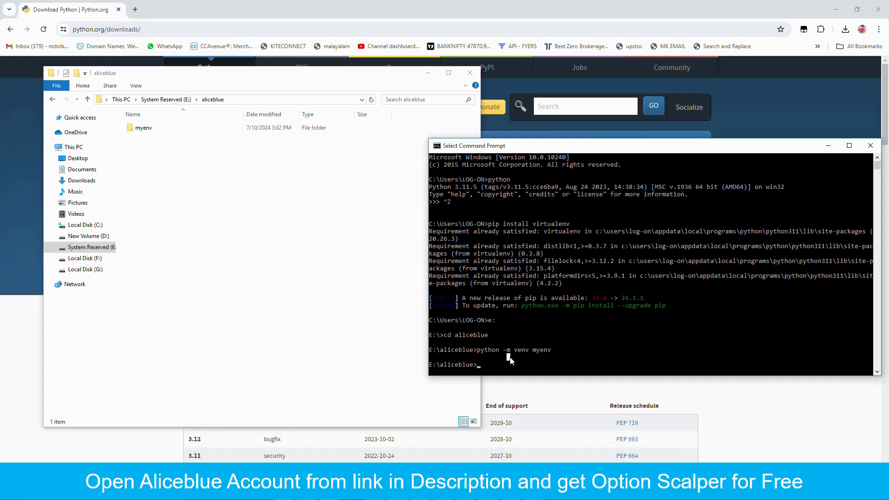
Step: Run myenv\Scripts\activate so the prompt reads (myenv) E:\aliceblue
text(myenv\)
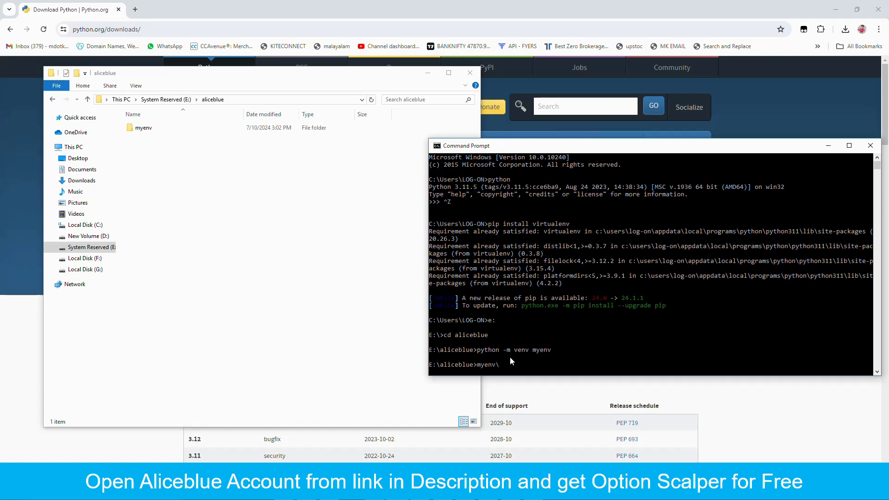
text(Script)
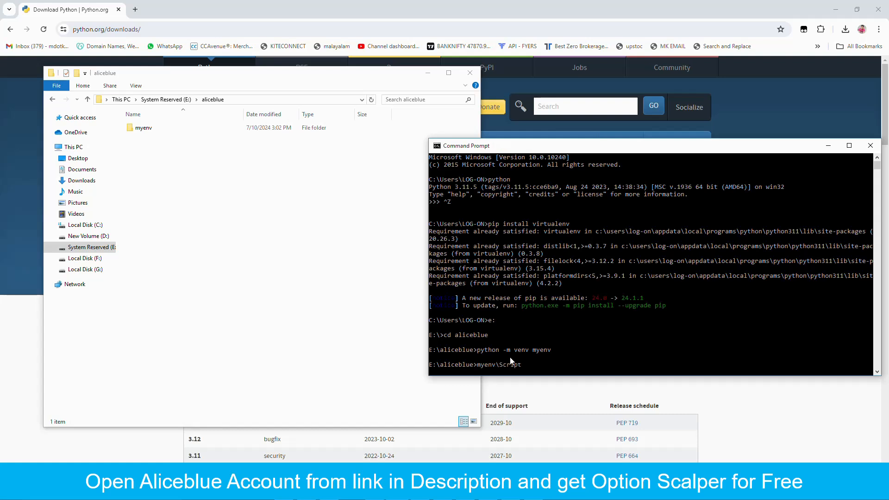
text(\activate)
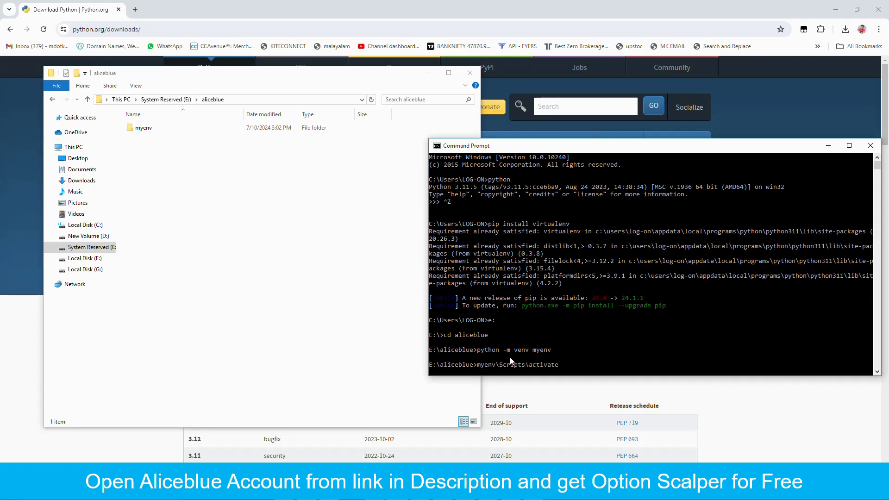
key(Return)
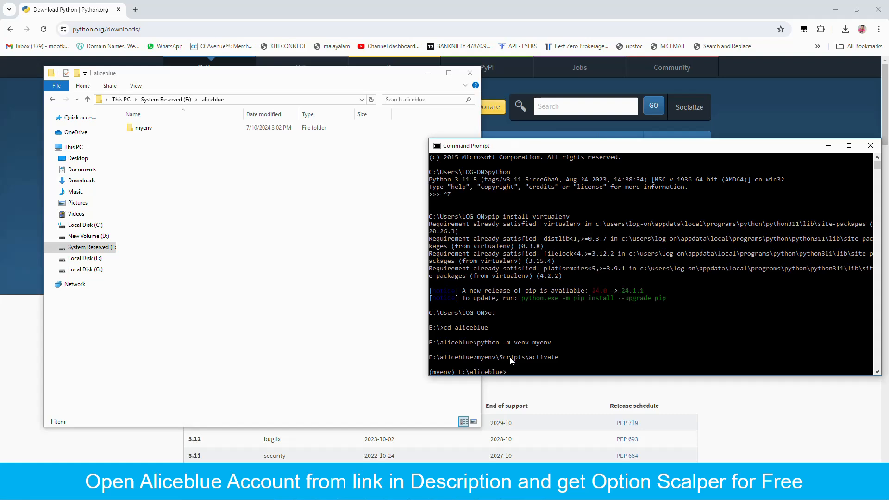
mouse_move(290, 257)
text(alic)
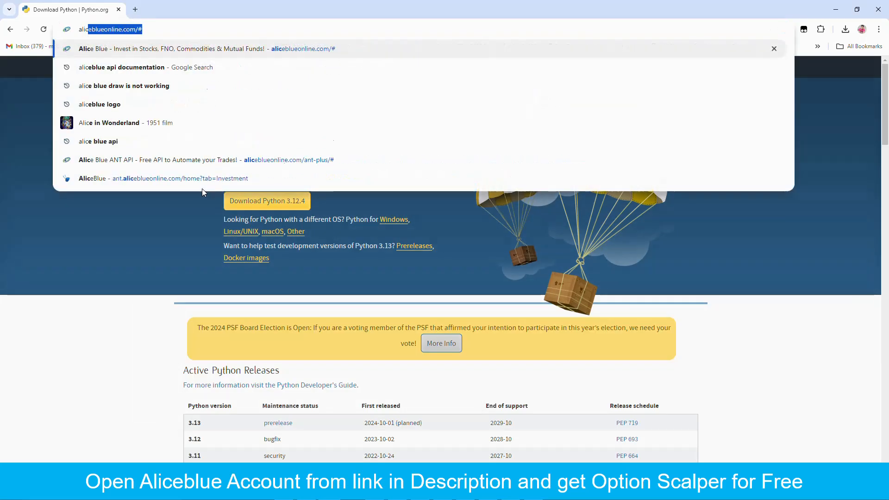
Step: Search 'aliceblue api documentation' and reach the ALICEBLUE API DOCUMENT page
click(193, 49)
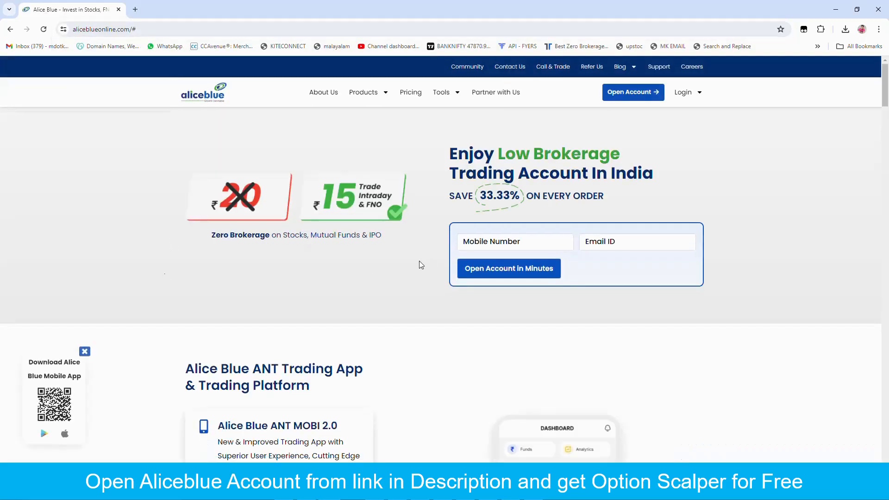
click(102, 28)
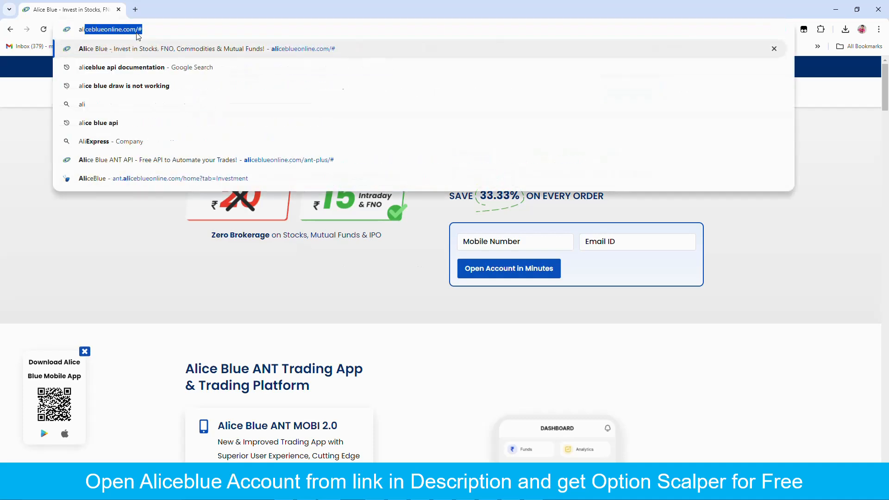
click(123, 67)
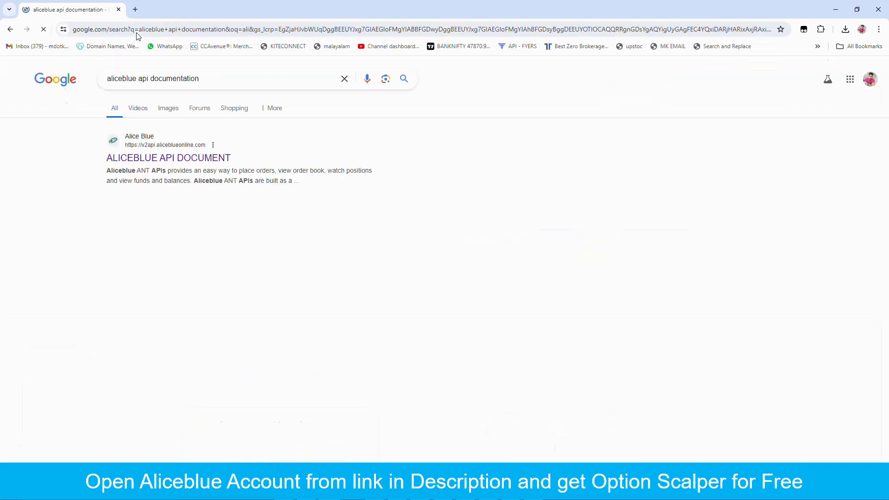
click(167, 158)
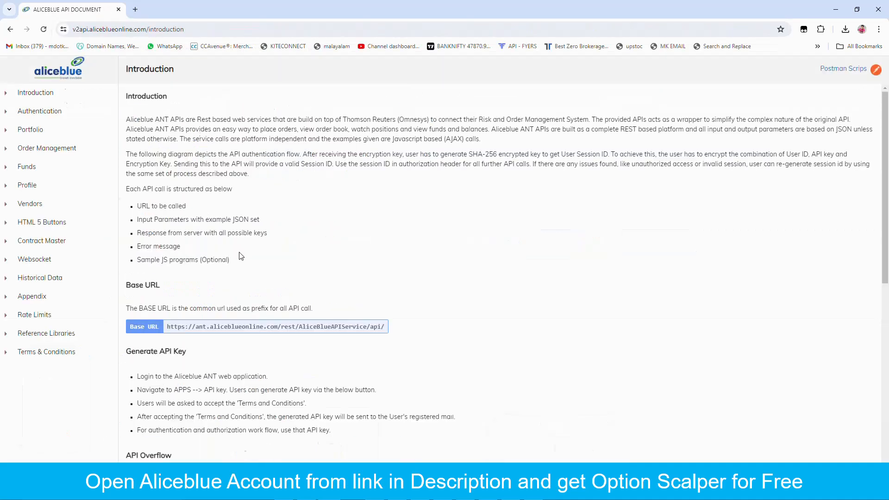
mouse_move(47, 333)
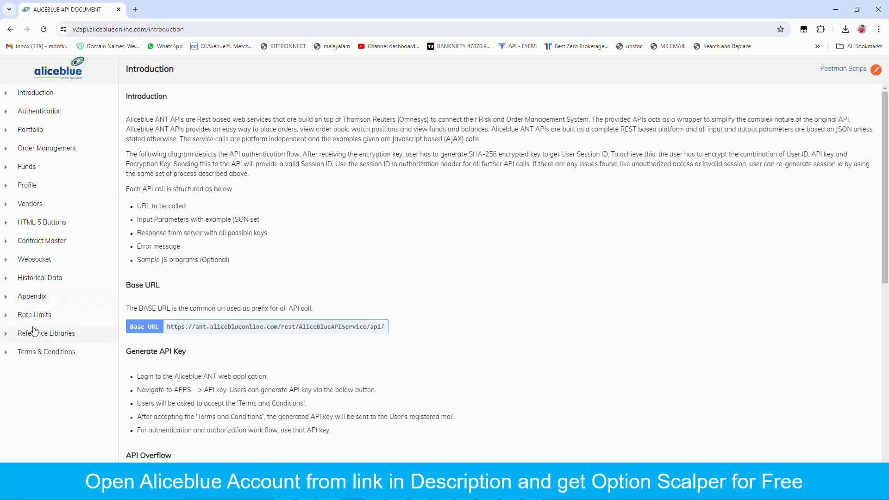
Step: From Reference Libraries > Libraries and SDKs, reach the pya3 GitHub repo and select 'pip install pya3'
click(47, 332)
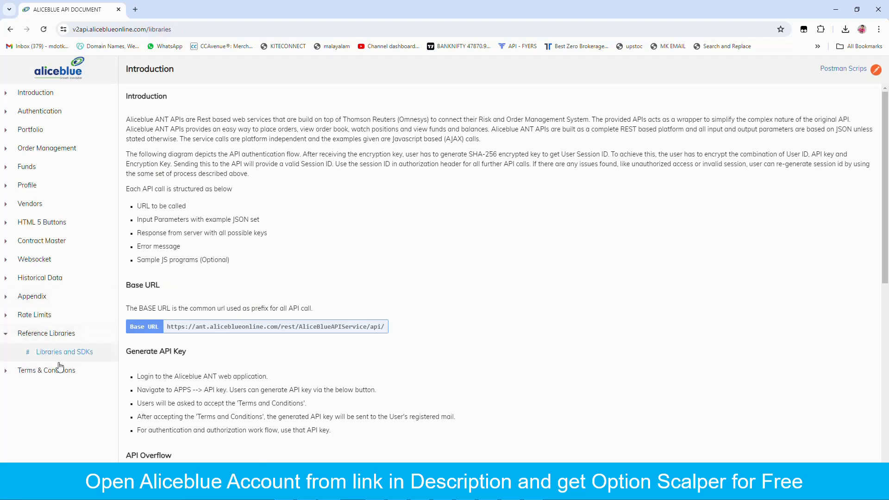
click(64, 352)
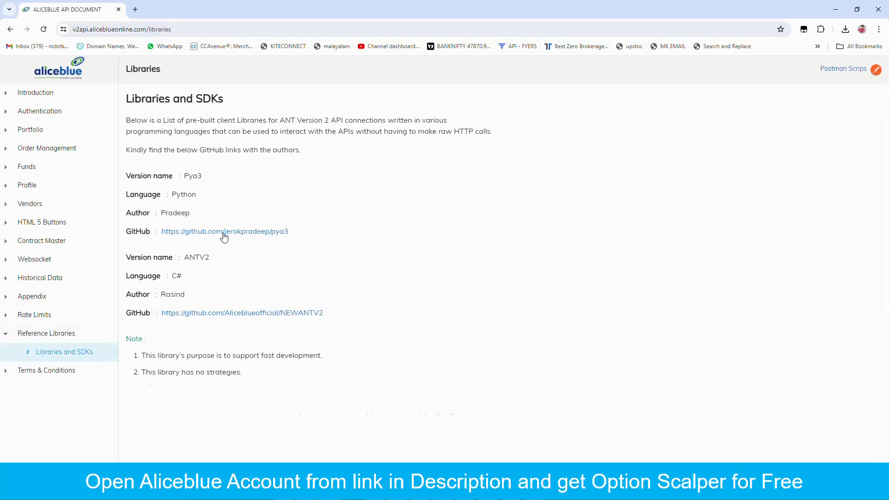
click(224, 231)
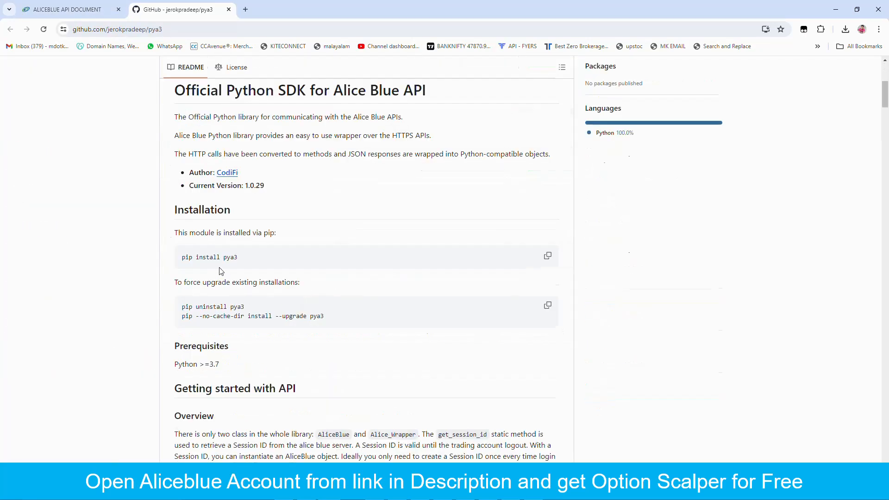
double_click(210, 257)
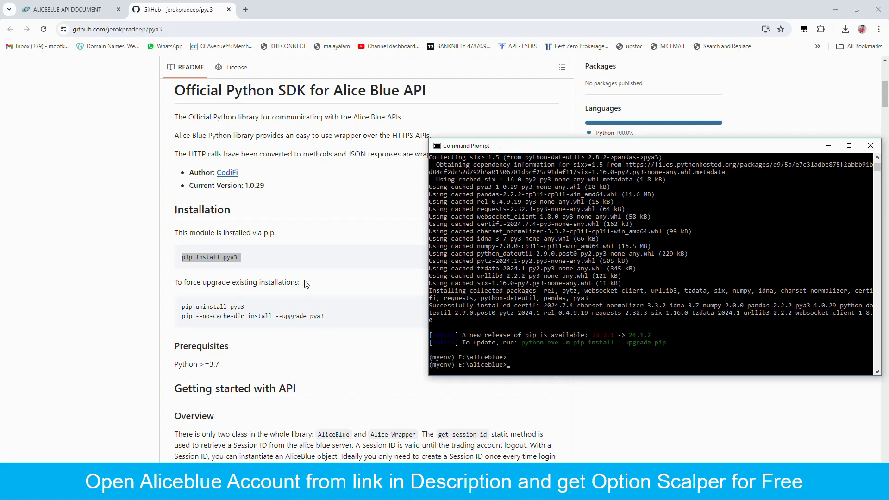
Step: Scroll to Using the API and select the AliceBlue object creation line
scroll(up, 3)
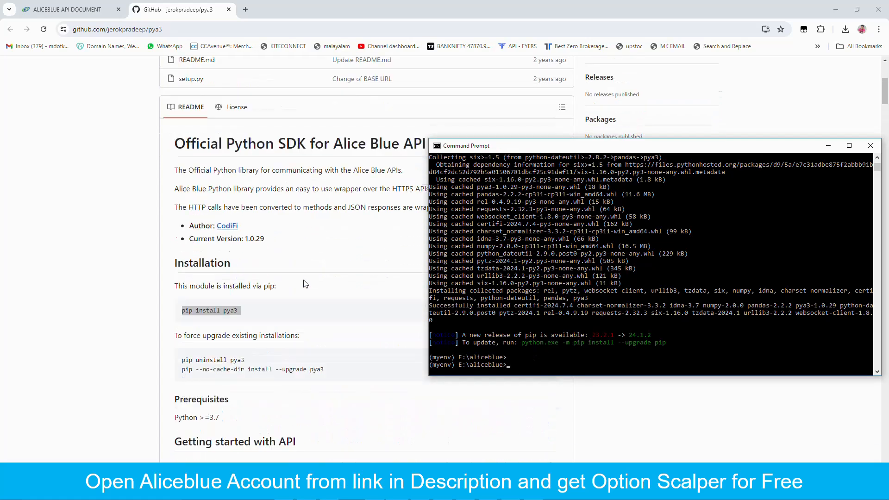
scroll(down, 3)
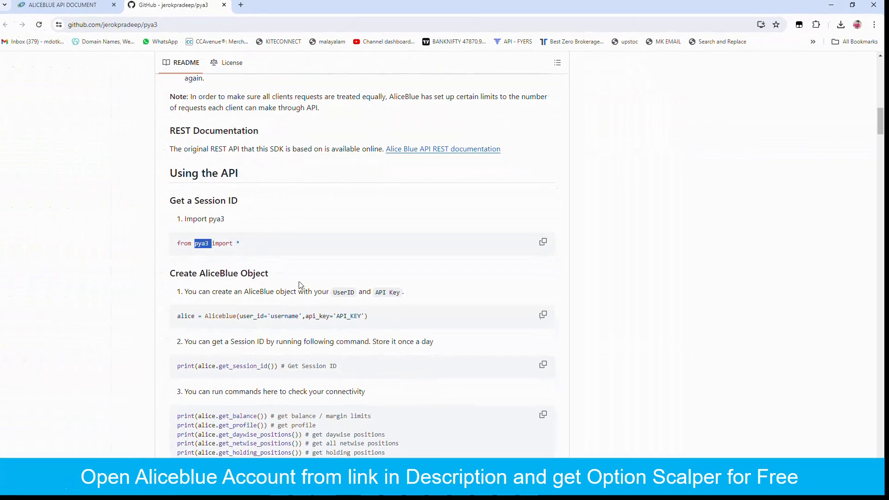
scroll(down, 3)
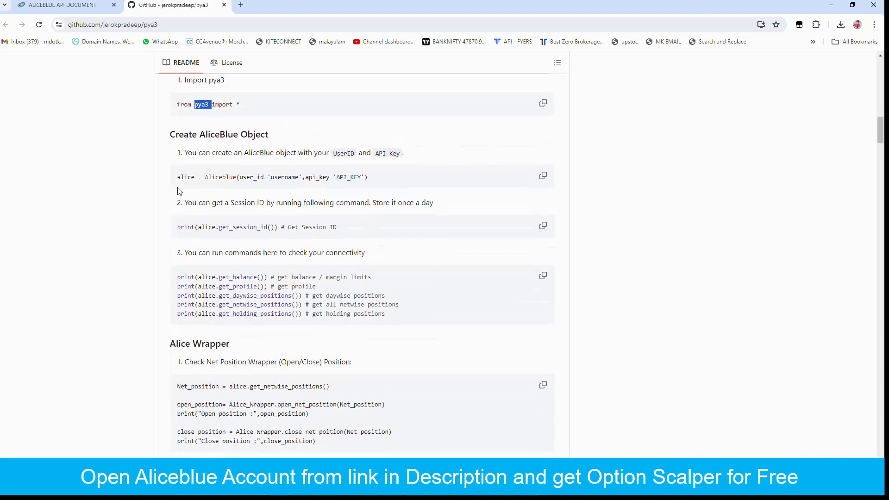
triple_click(272, 177)
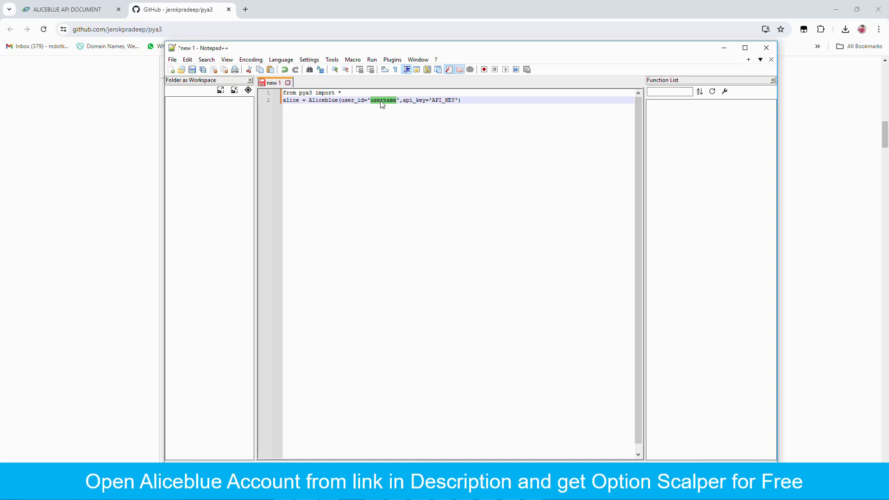
mouse_move(395, 126)
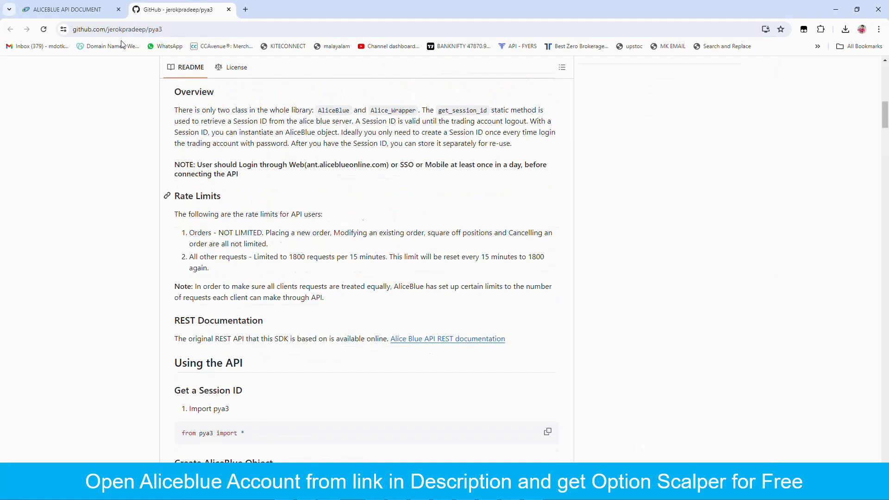
Step: Switch back to the Alice Blue website tab in Chrome
click(62, 9)
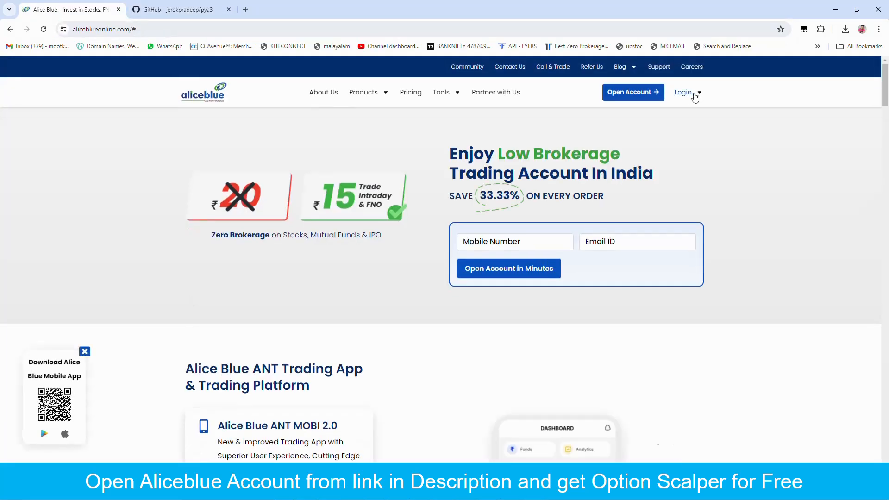
Step: Log in, accept the derivatives risk disclosure, and copy the API key from Apps > API Key
click(683, 92)
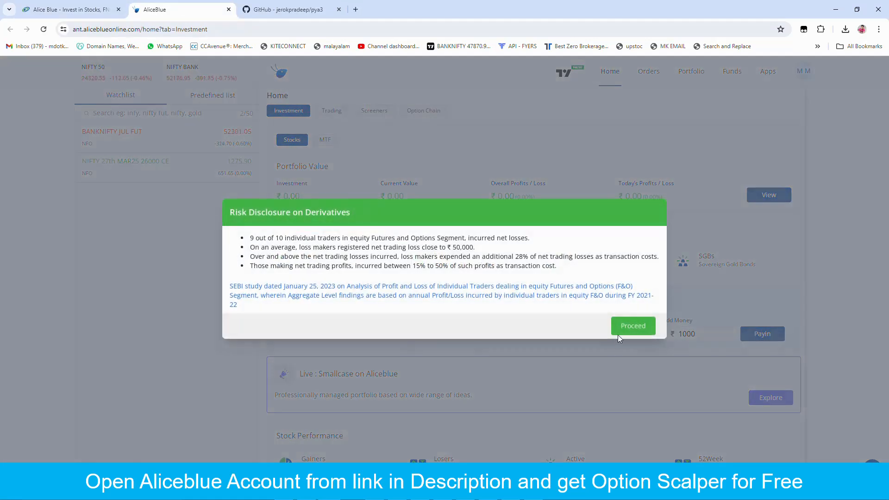
click(632, 325)
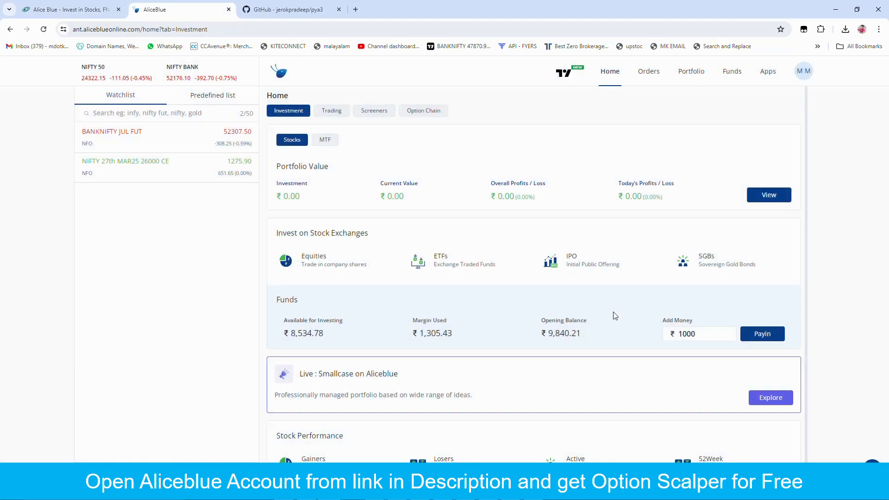
click(767, 71)
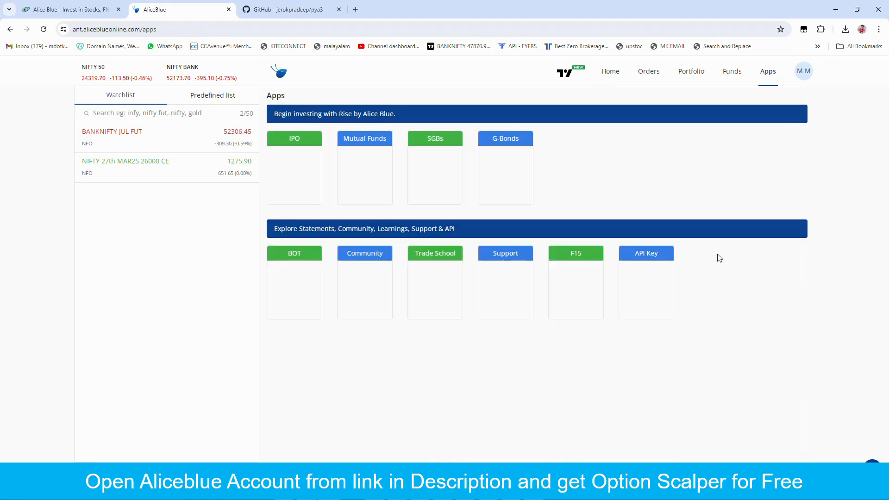
click(645, 252)
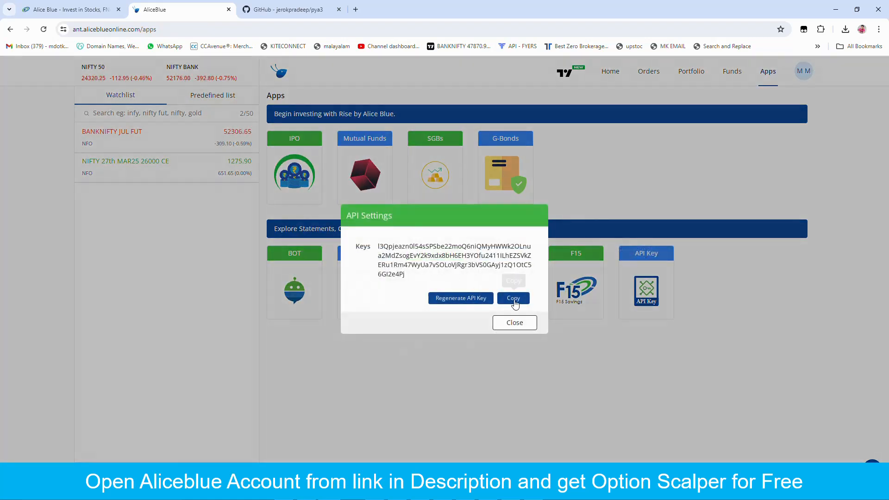
click(514, 323)
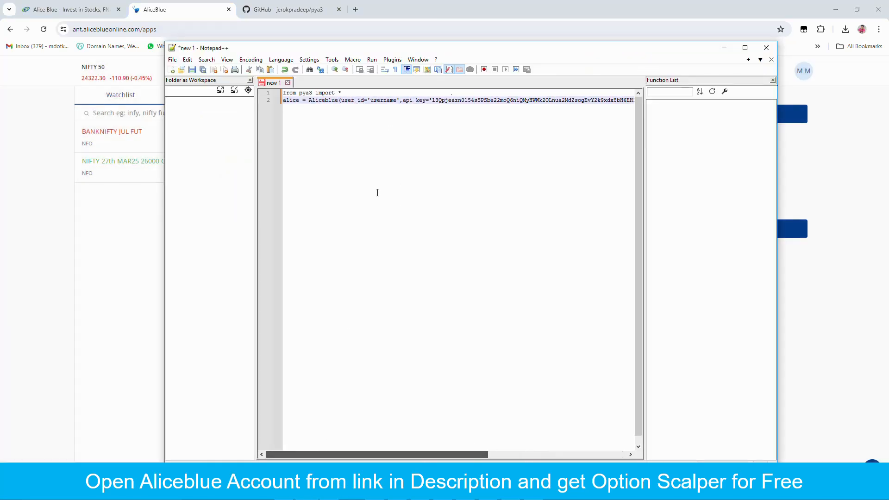
Step: Replace the username placeholder with 635959 and consult the pya3 README on GitHub
double_click(382, 100)
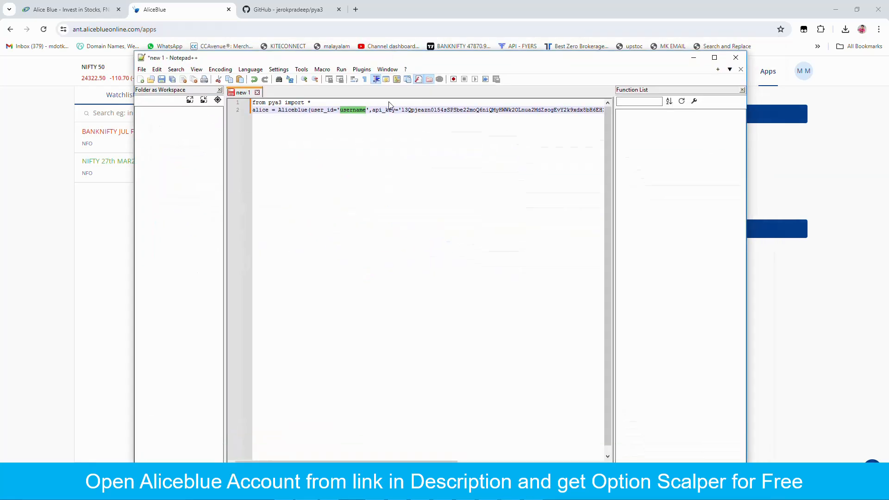
mouse_move(405, 274)
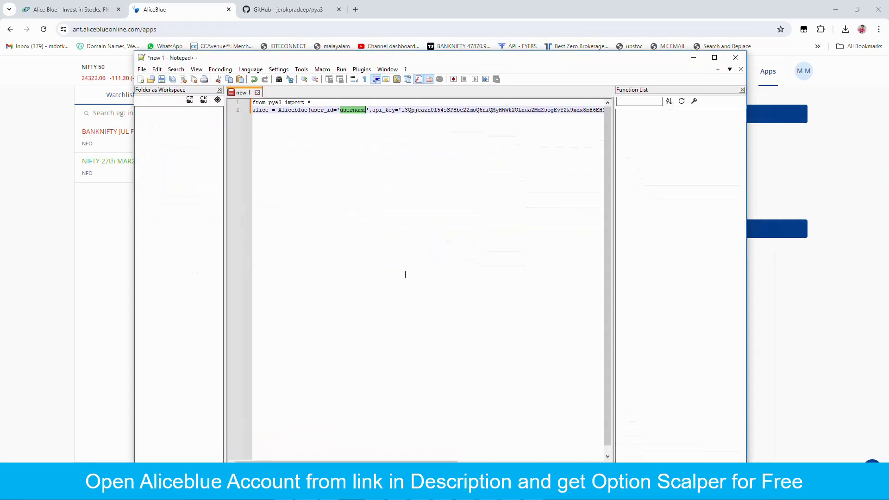
text(635959)
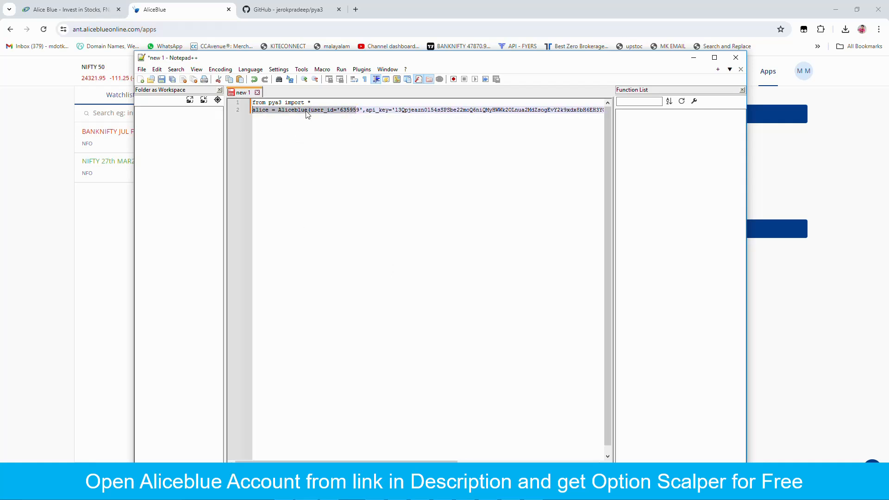
double_click(349, 110)
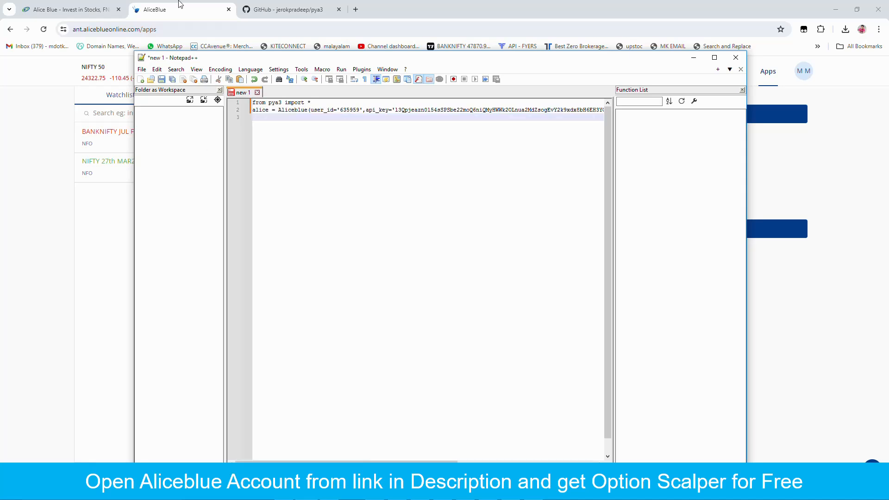
click(292, 9)
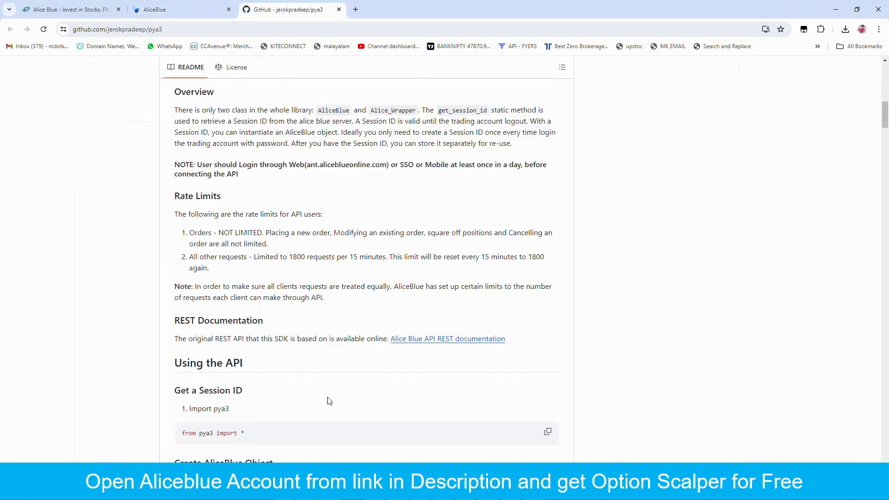
scroll(down, 3)
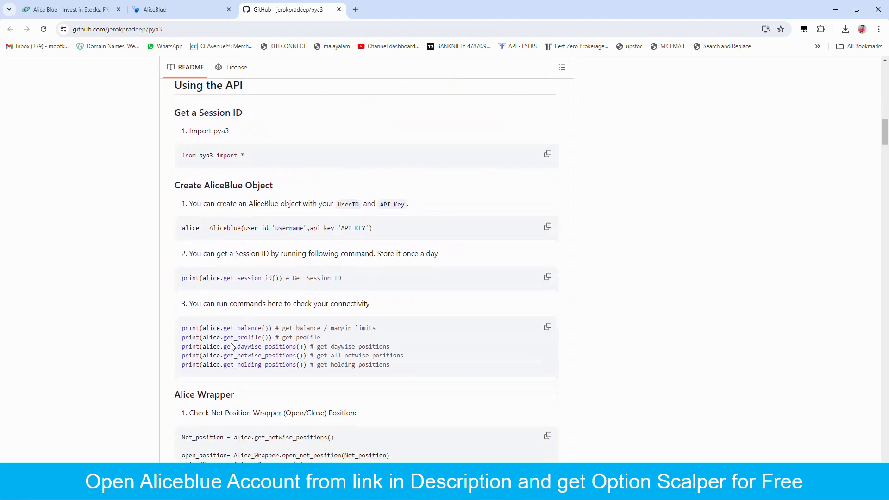
double_click(238, 277)
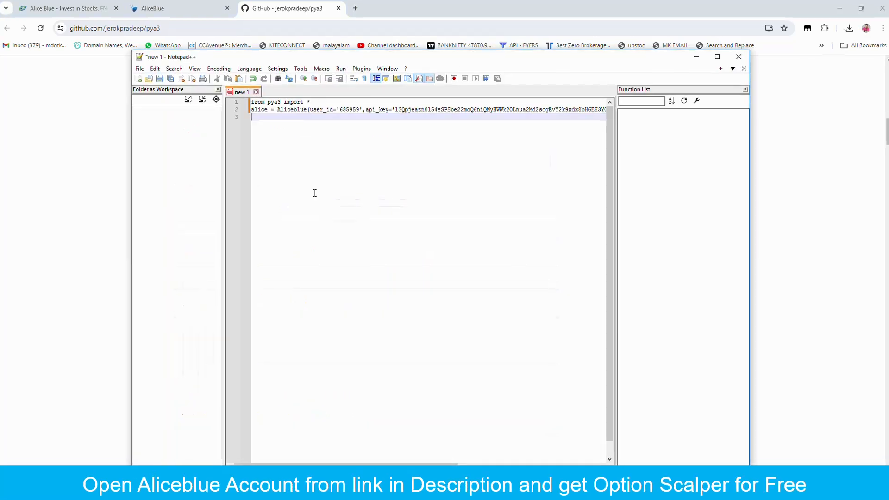
Step: Add session=alice.get_session_id() and print(session) to the script
text(session)
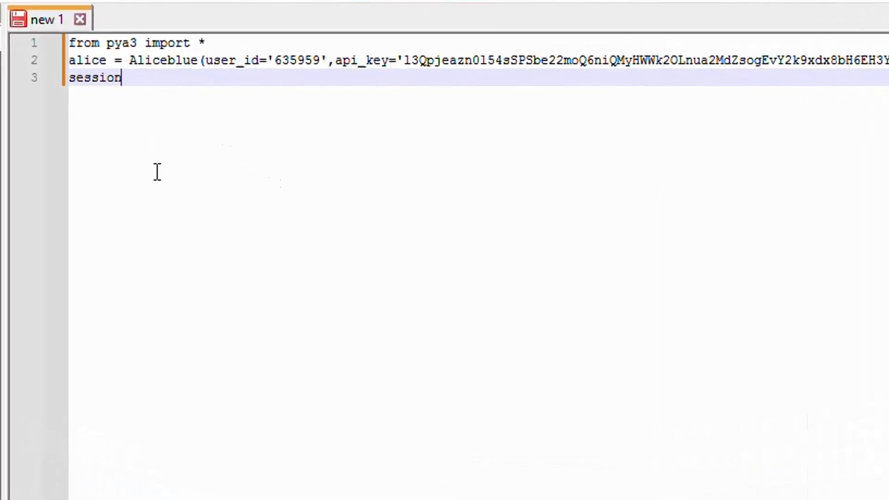
text(=alice.get_session_id())
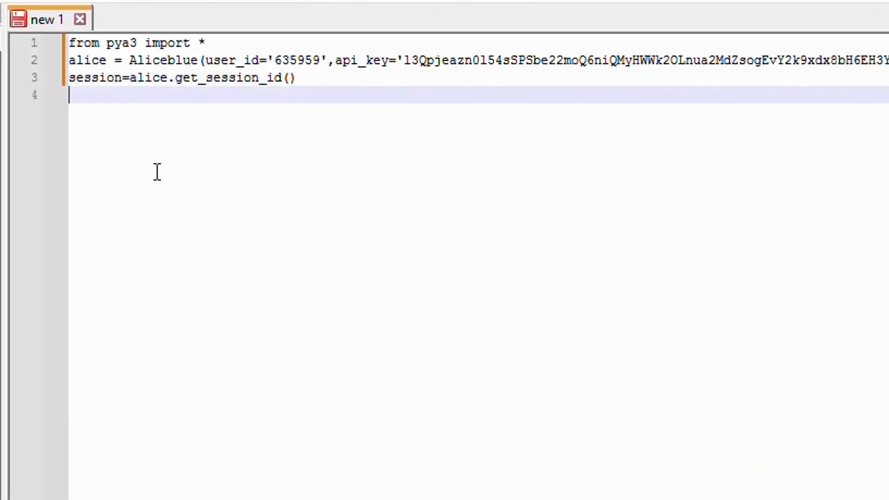
text(print(session)
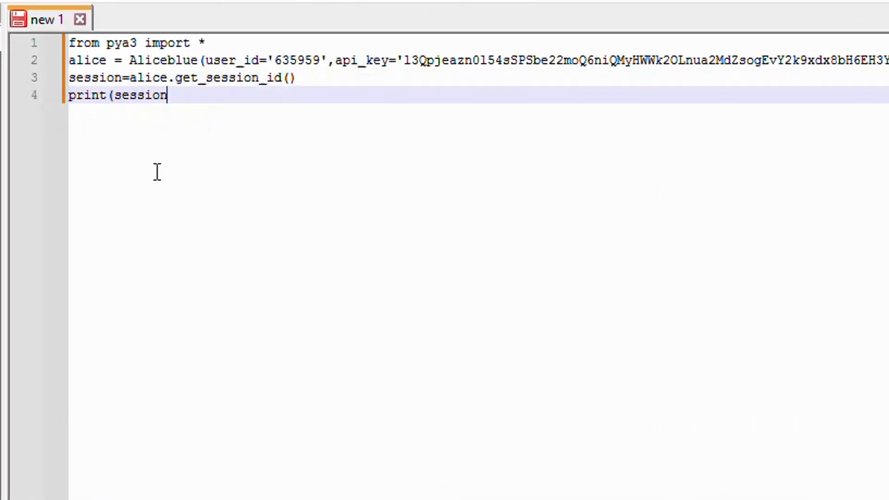
text())
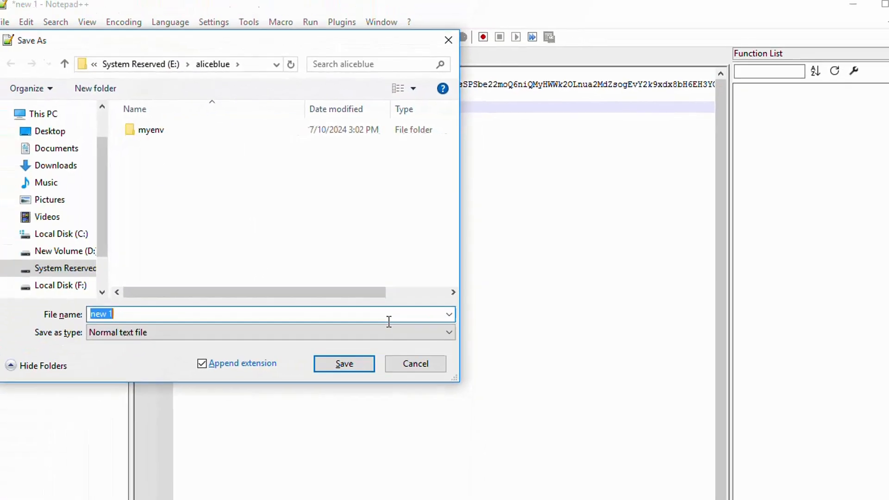
Step: Save the script as hello in the aliceblue folder
text(hello)
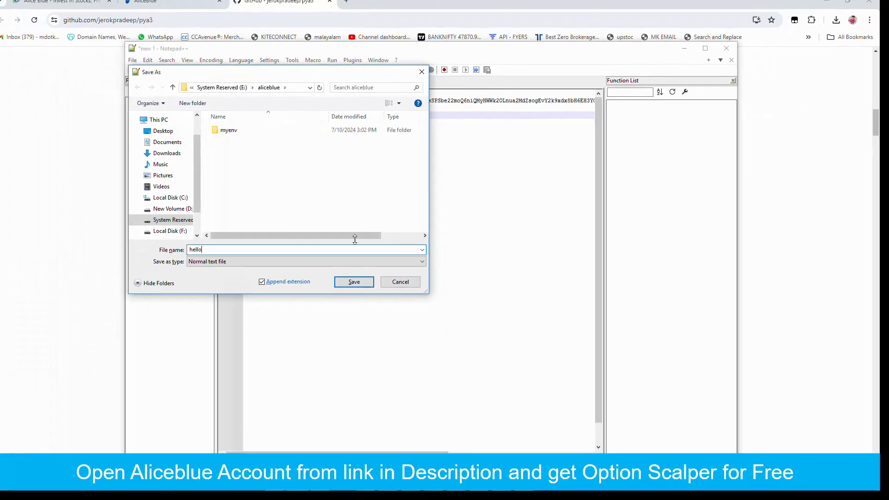
click(353, 282)
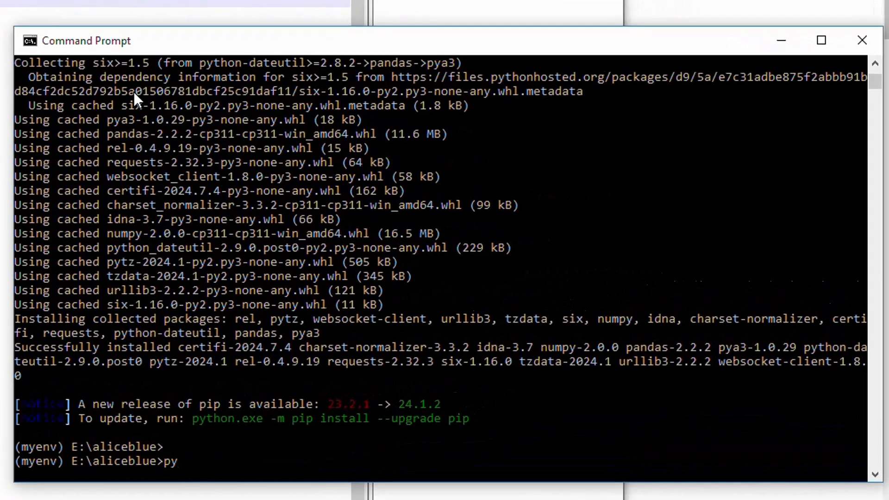
Step: Run python hello.py to get a status Ok response with the session ID
text(thon)
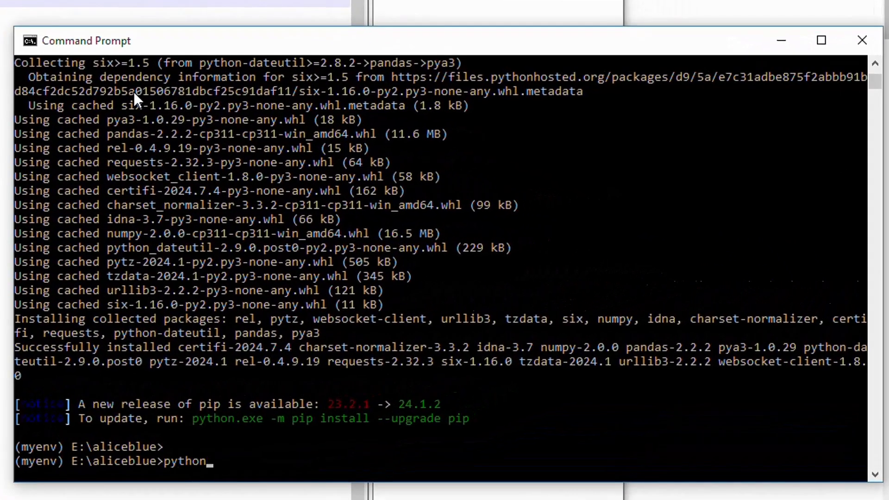
text(hello)
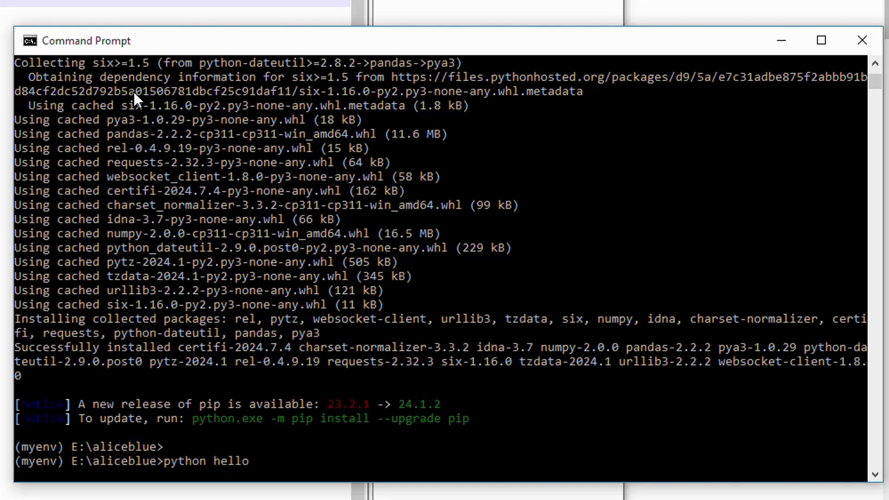
text(.py)
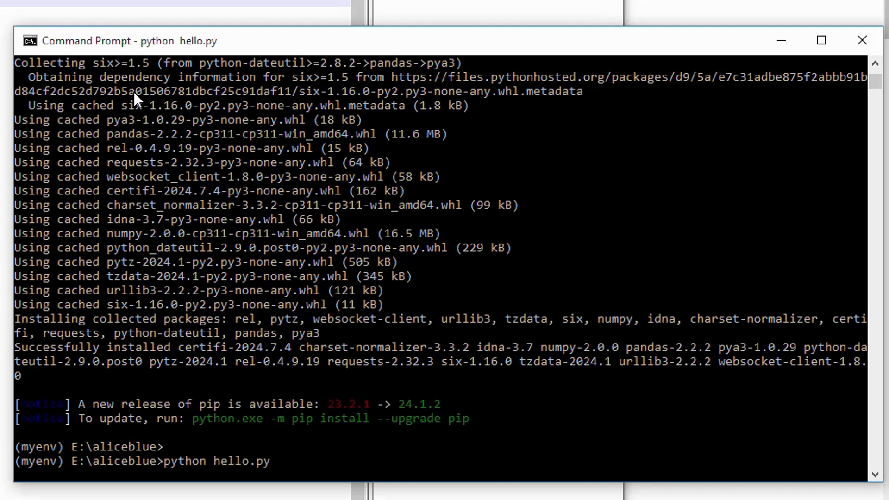
key(Return)
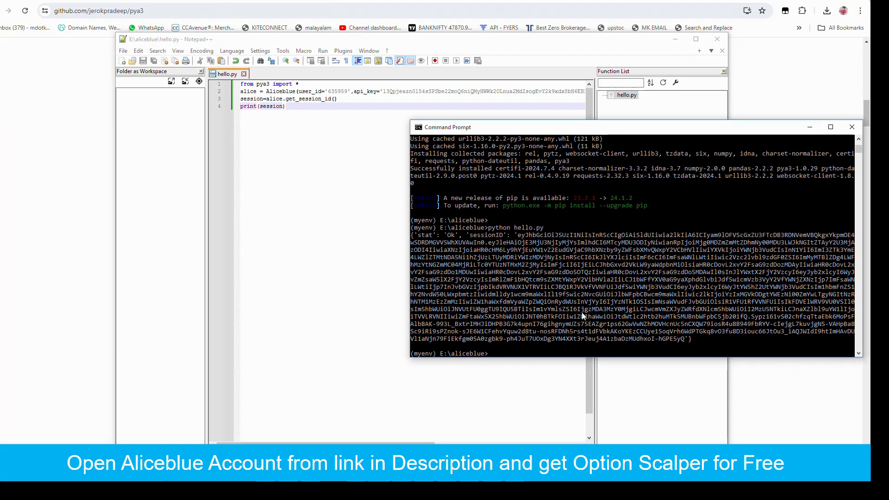
mouse_move(598, 314)
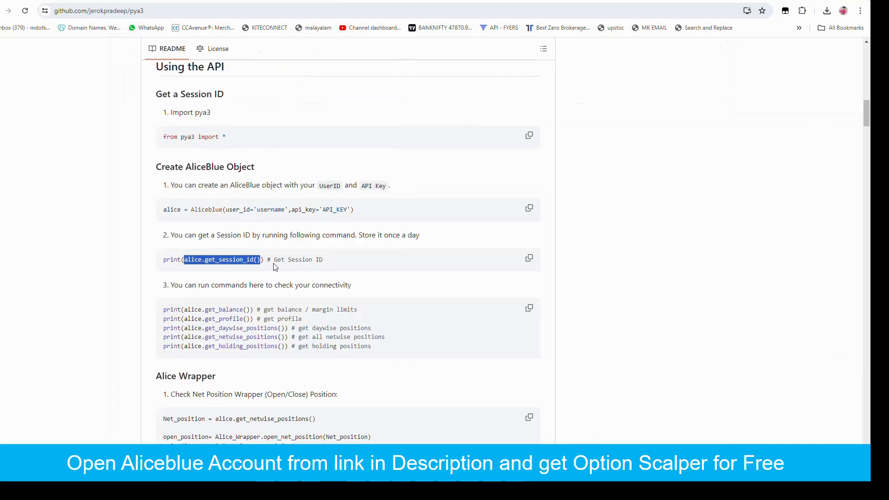
scroll(down, 3)
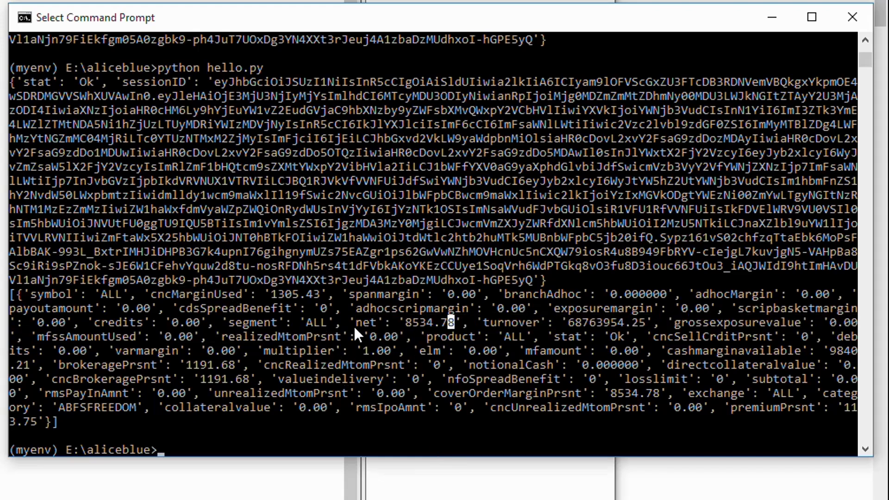
mouse_move(403, 351)
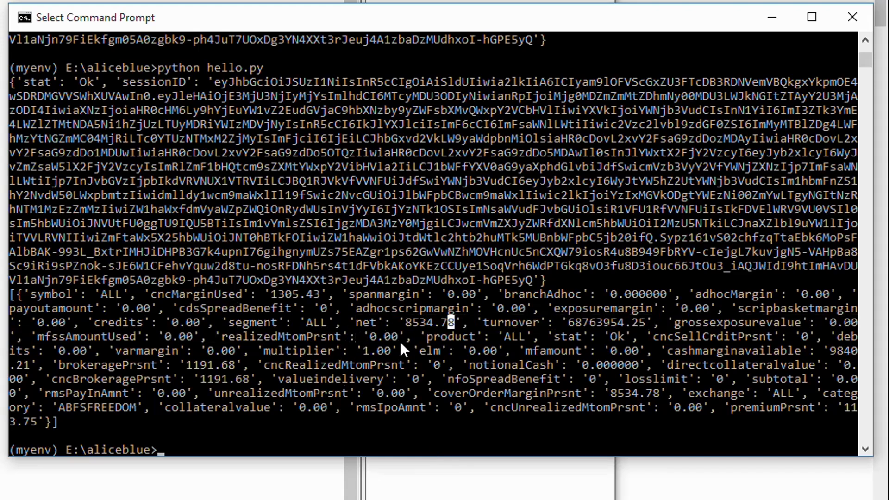
mouse_move(161, 335)
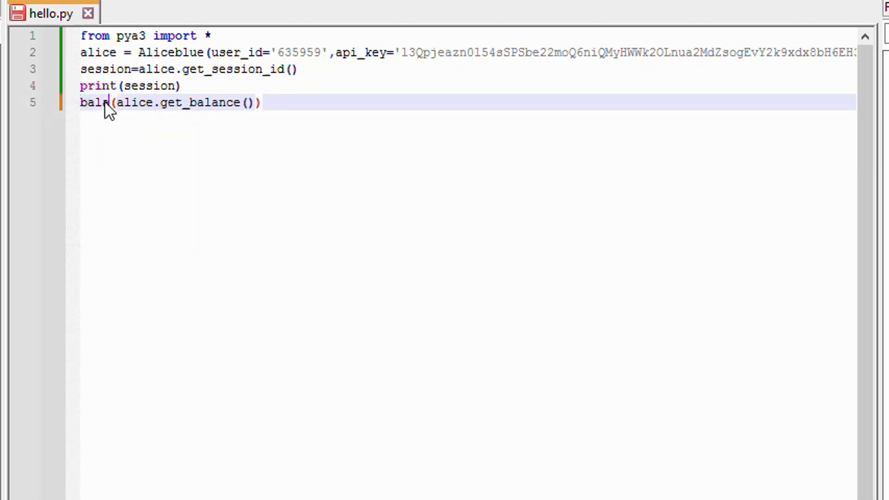
Step: Add balance=alice.get_balance() and availBalance=balance['net'] to hello.py
text(ance=)
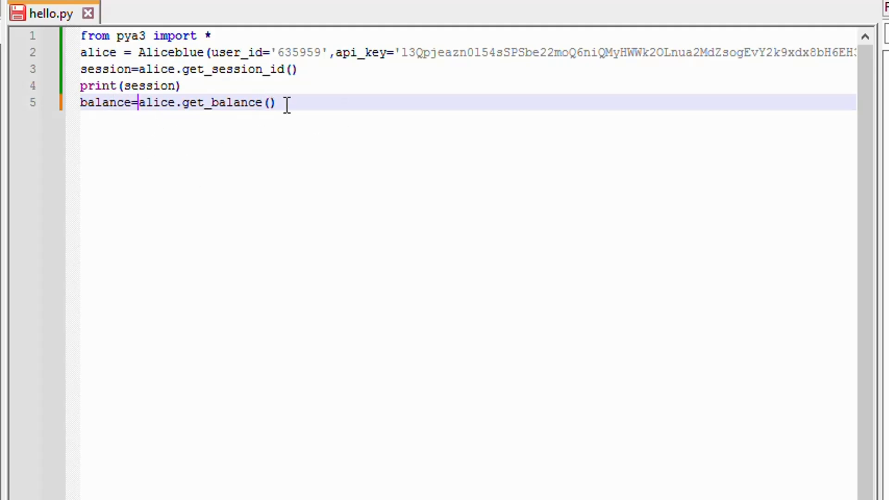
text(net)
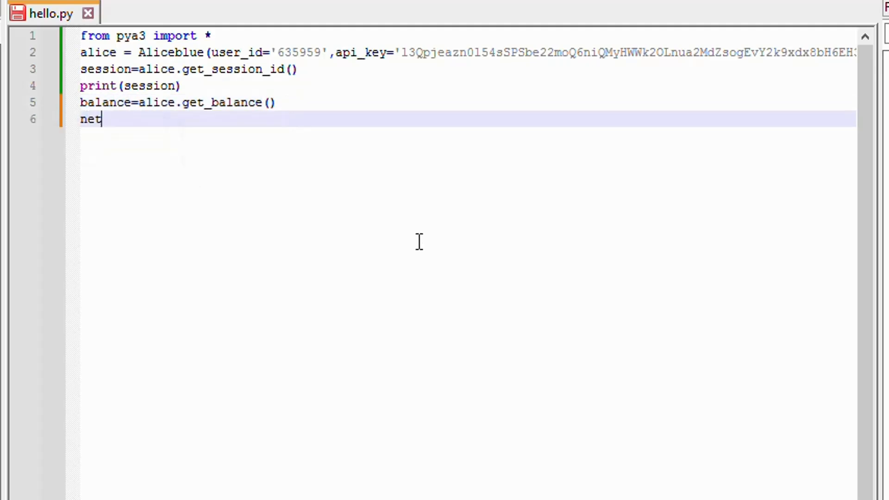
text(v)
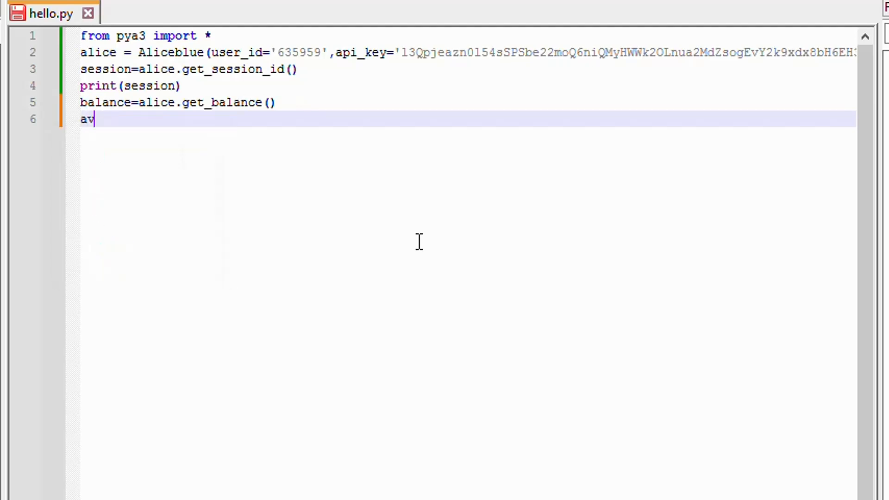
text(ailB)
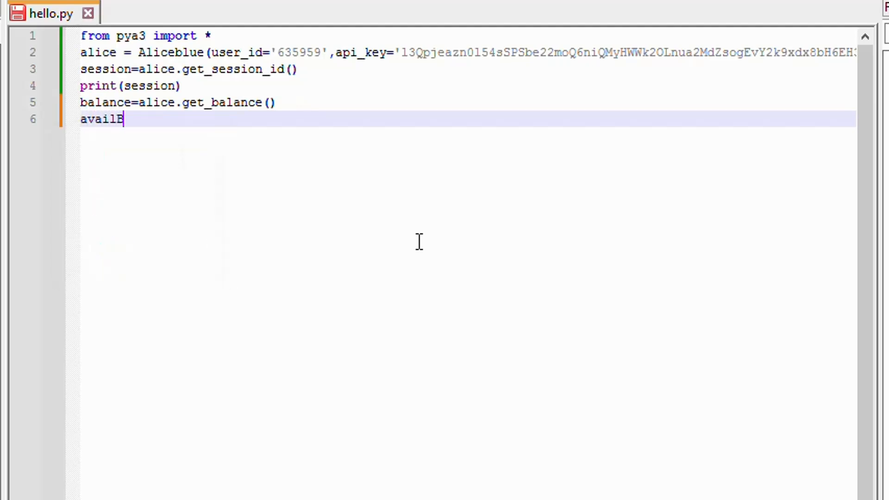
text(alance-)
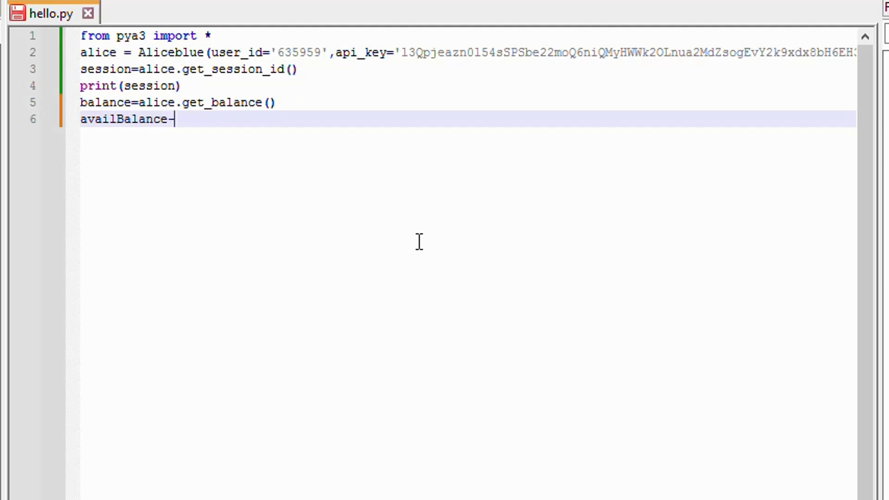
text(=balance[)
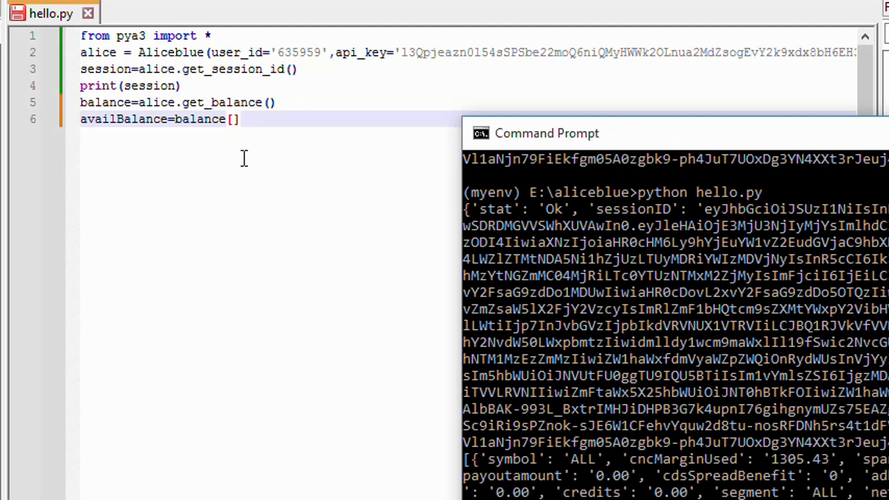
text('net')
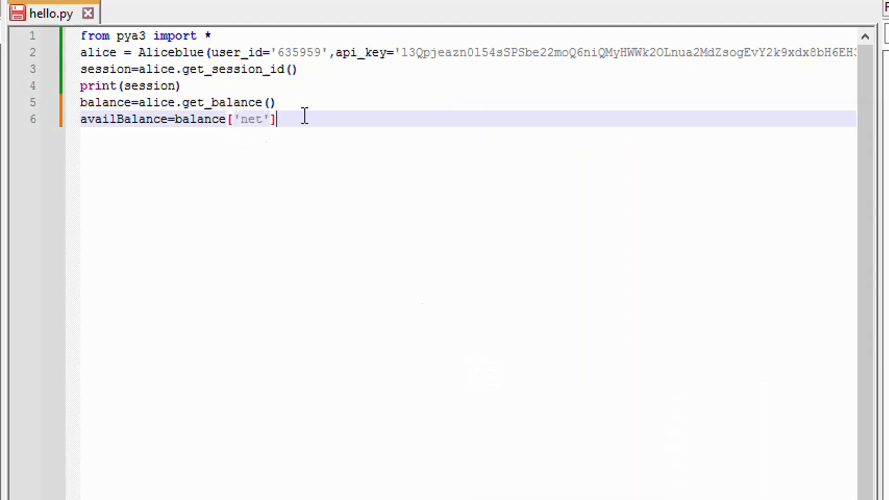
Step: Add print(availBalance) on a new line of hello.py
text(print()
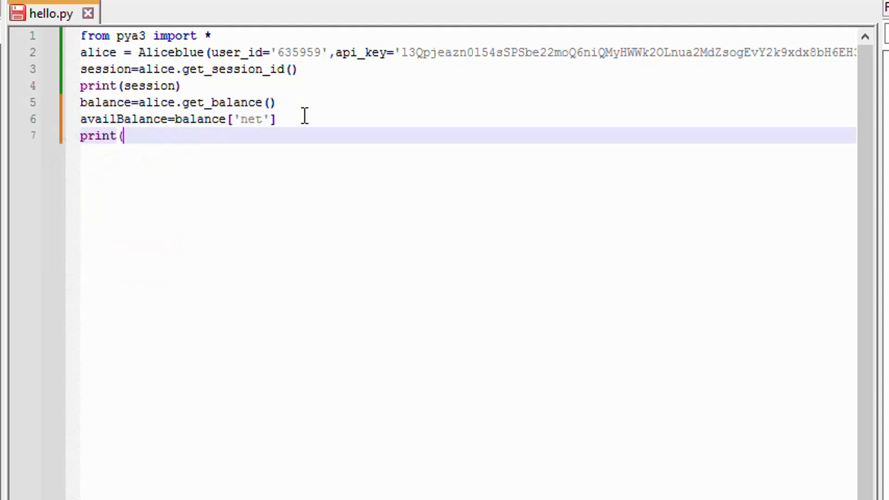
text(availBalance))
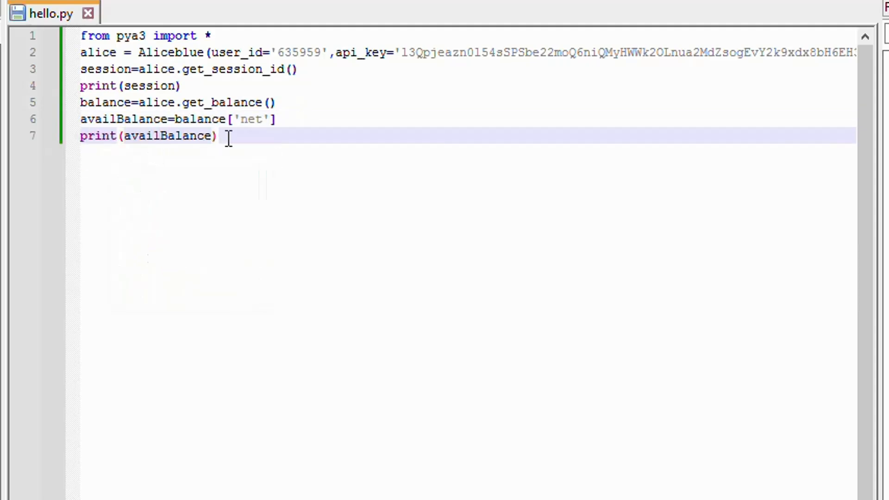
mouse_move(256, 171)
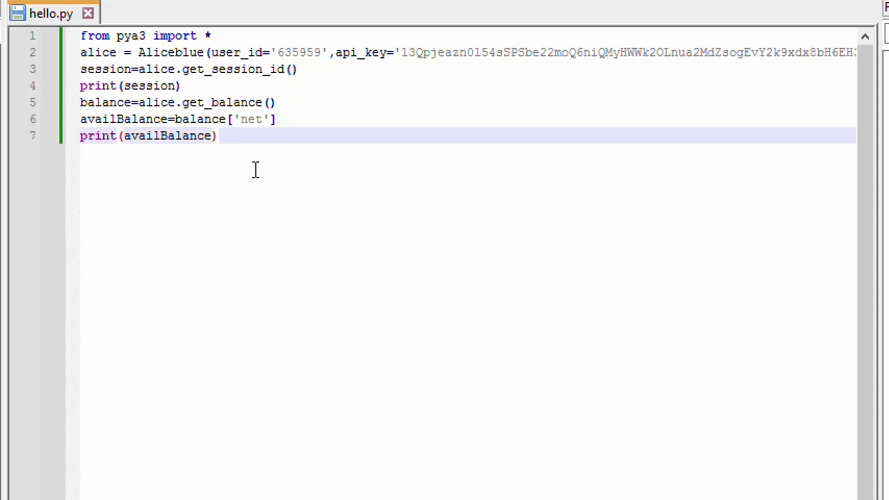
click(217, 136)
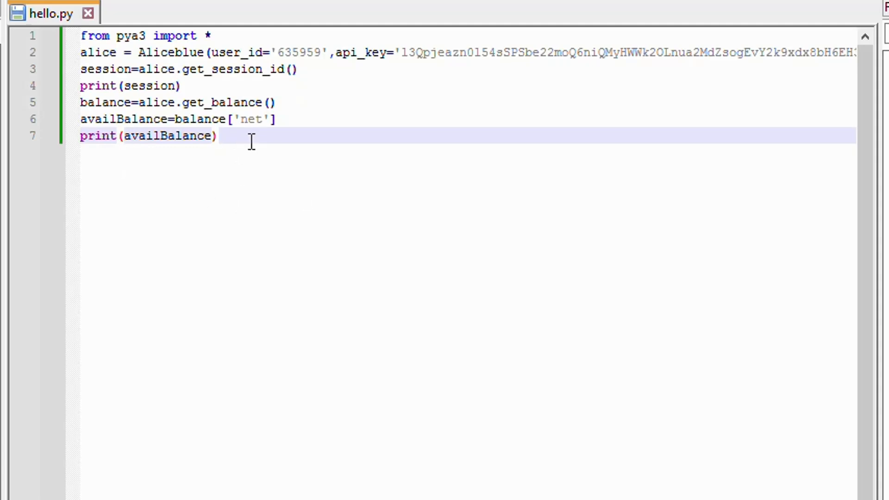
mouse_move(299, 214)
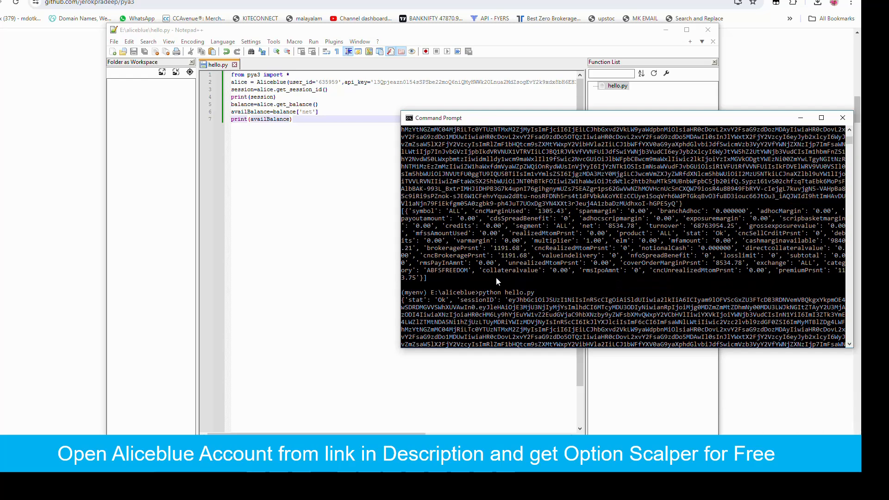
mouse_move(426, 276)
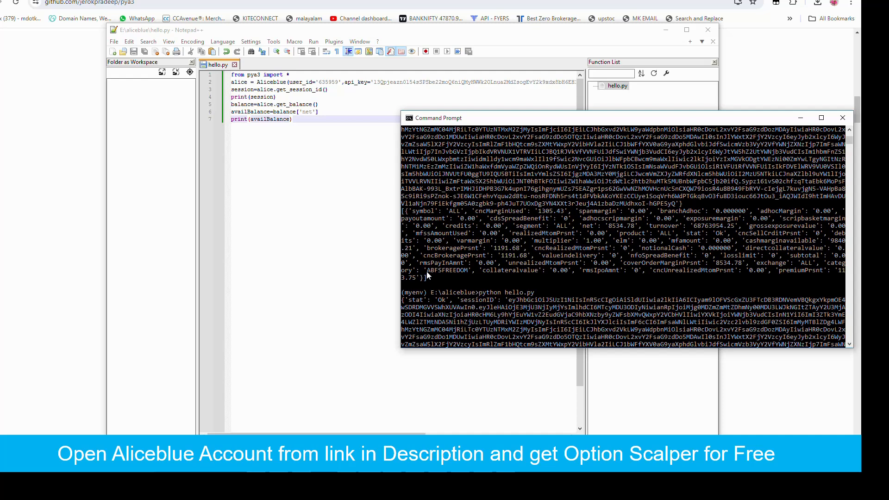